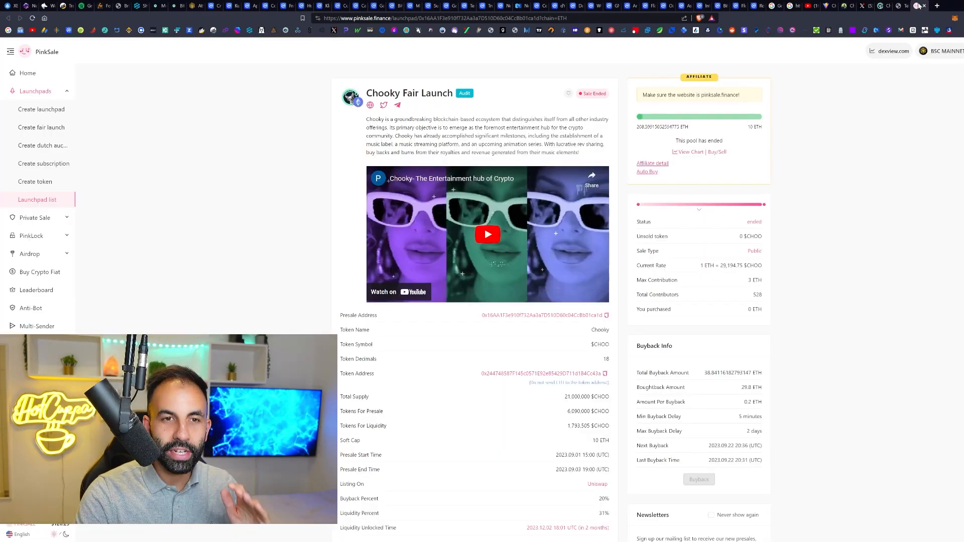
mouse_move(419, 166)
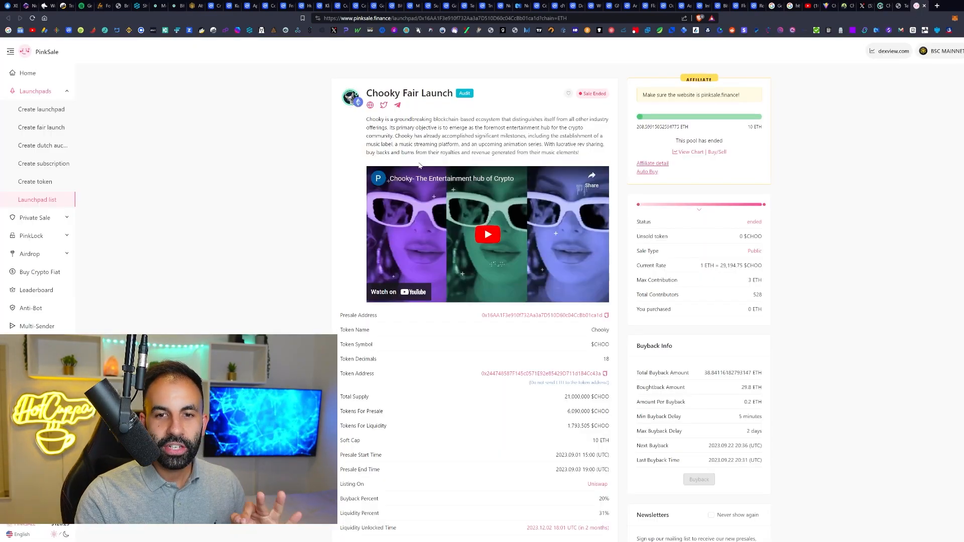
mouse_move(490, 95)
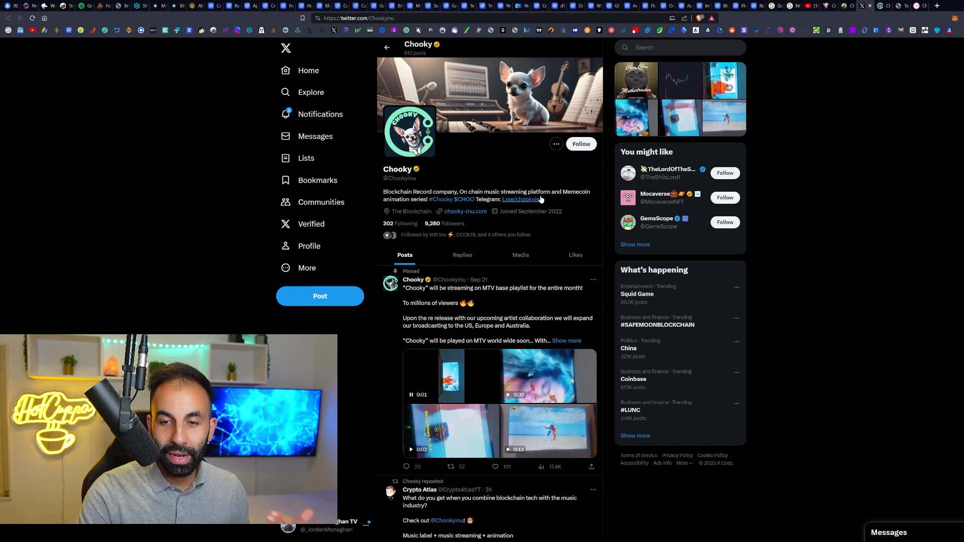
- Browse the Choo Choons homepage's Artist, Singles and Brand Ambassadors sections, then return to top
click(451, 375)
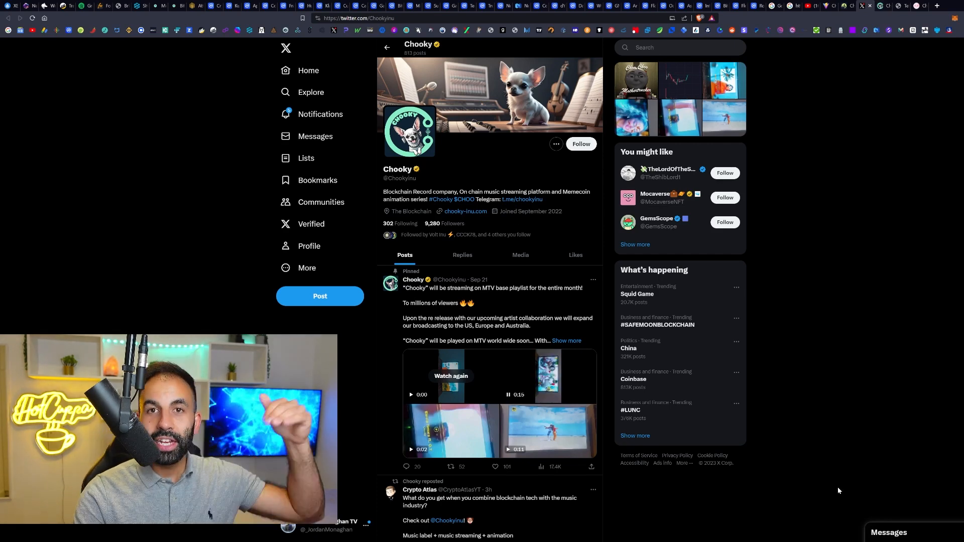
mouse_move(882, 55)
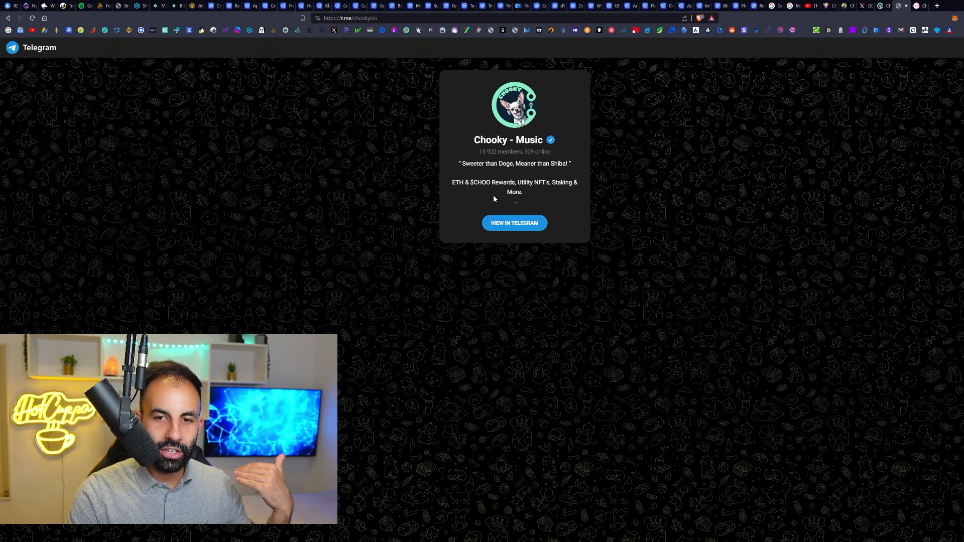
mouse_move(823, 188)
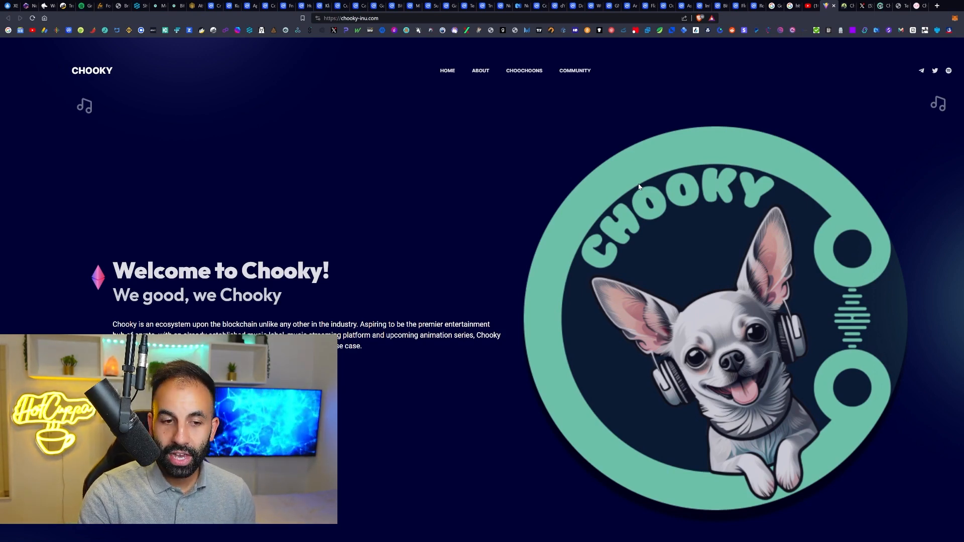
mouse_move(608, 146)
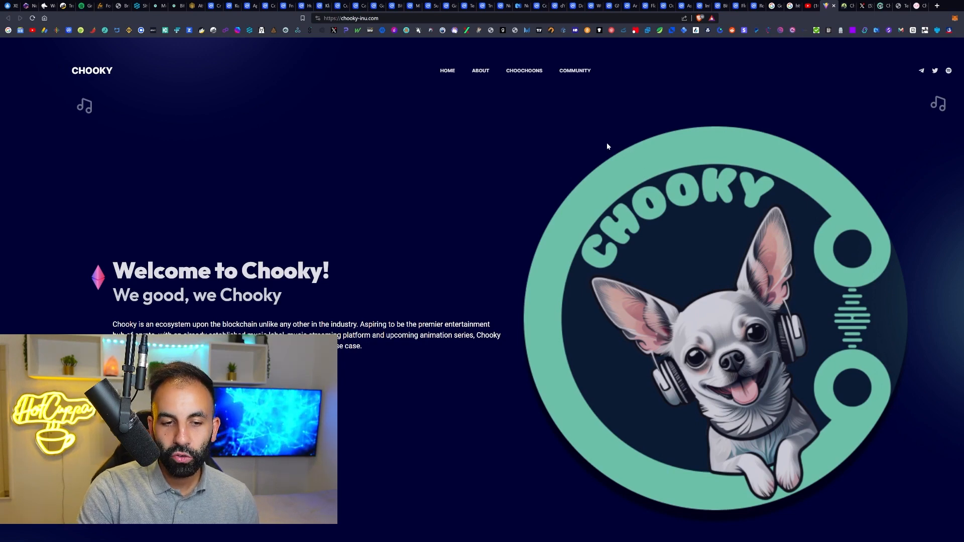
mouse_move(621, 131)
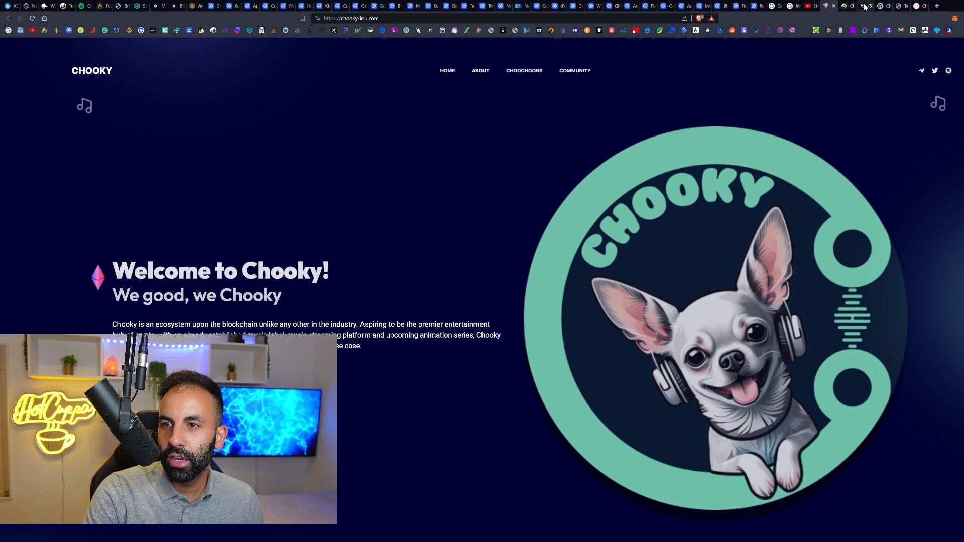
mouse_move(454, 253)
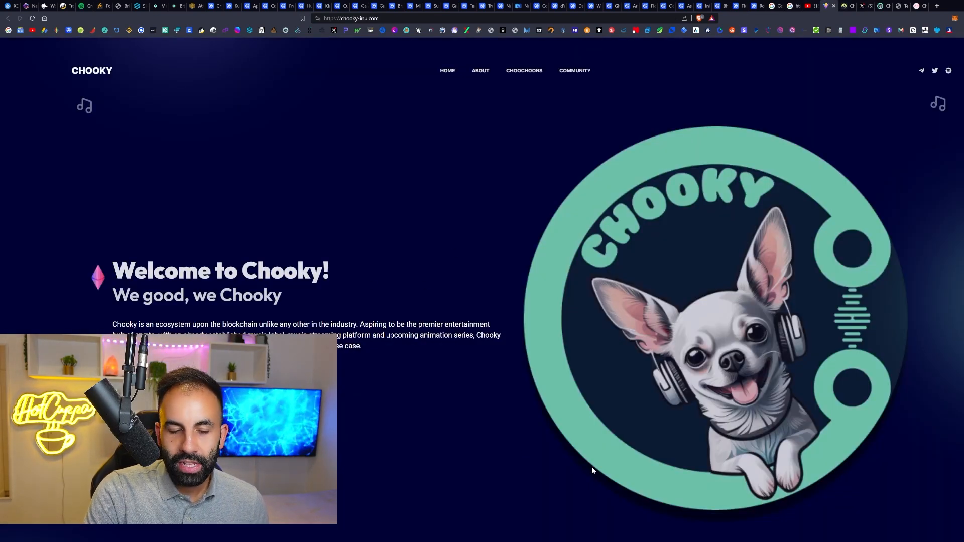
mouse_move(600, 467)
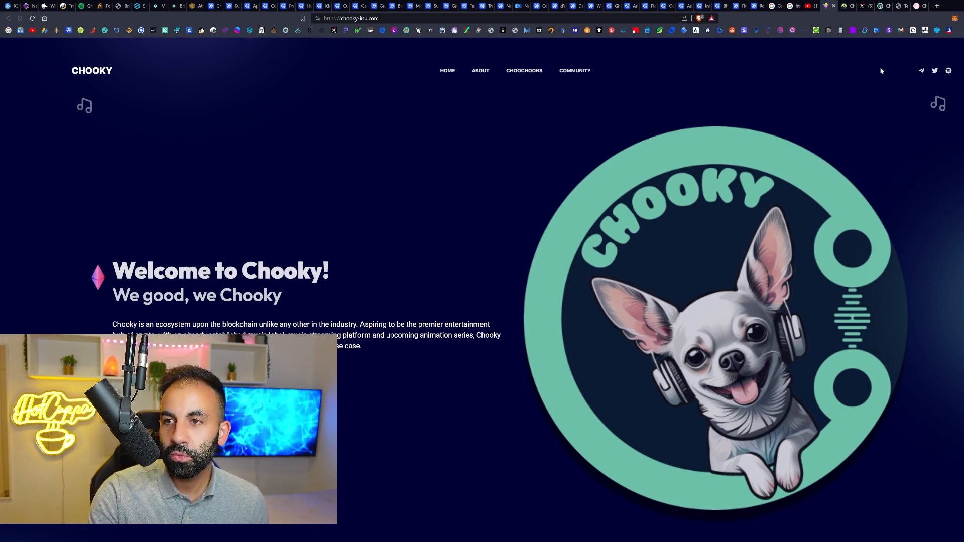
click(524, 70)
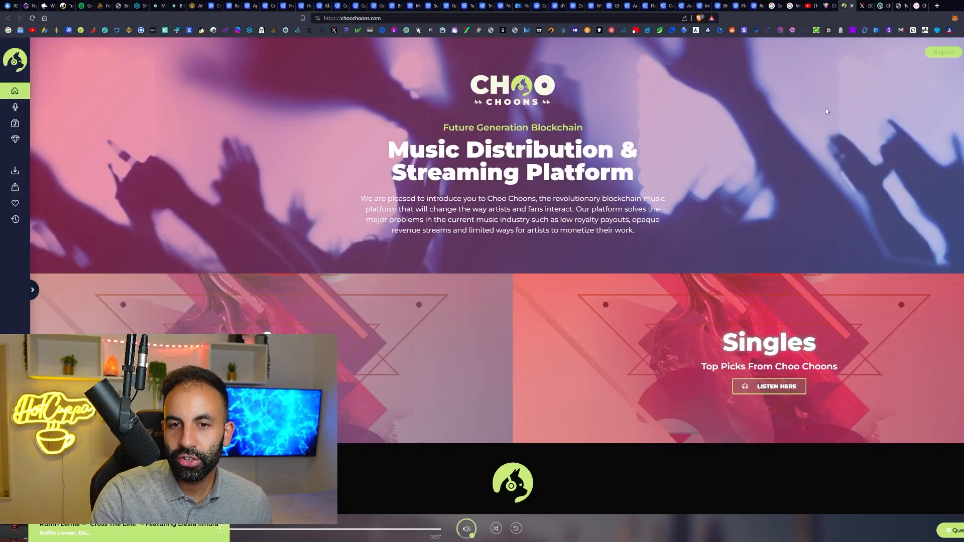
scroll(down, 3)
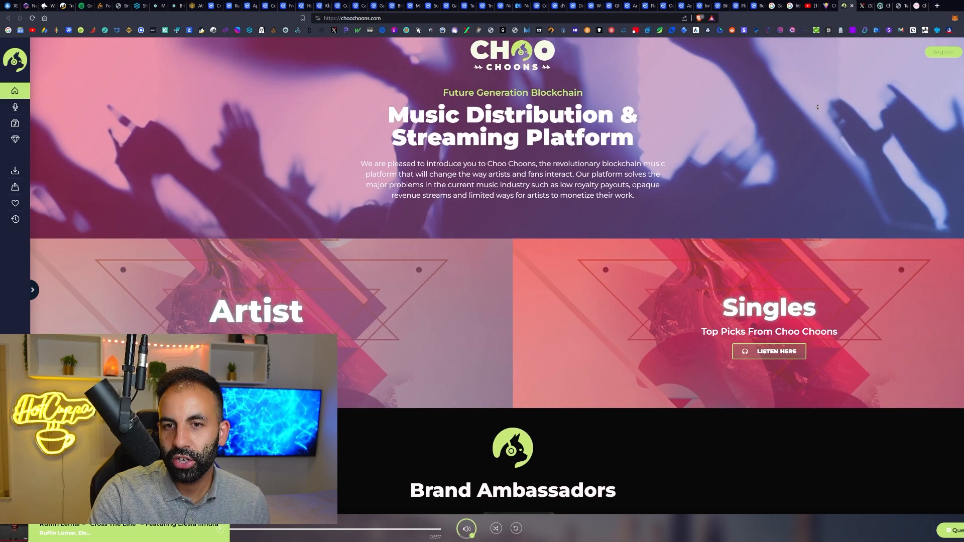
scroll(down, 3)
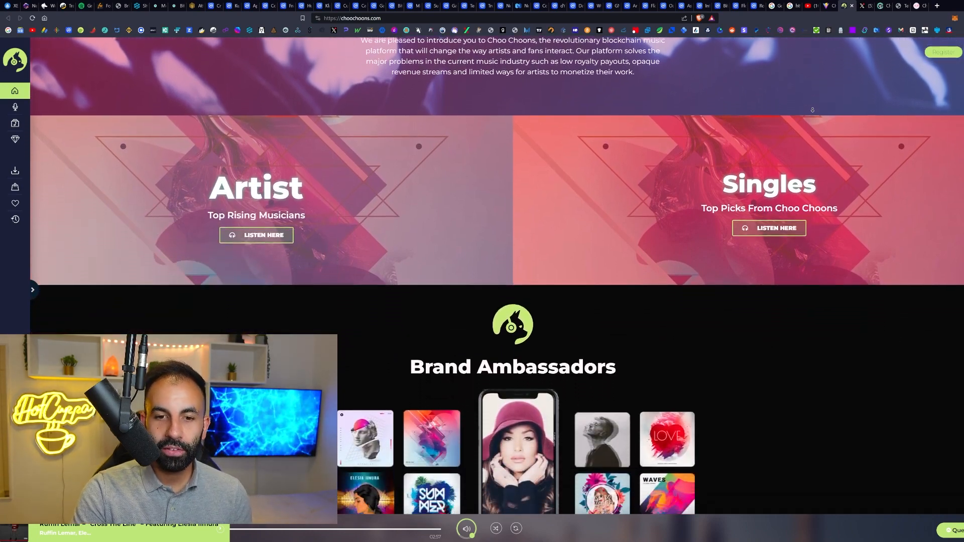
scroll(down, 3)
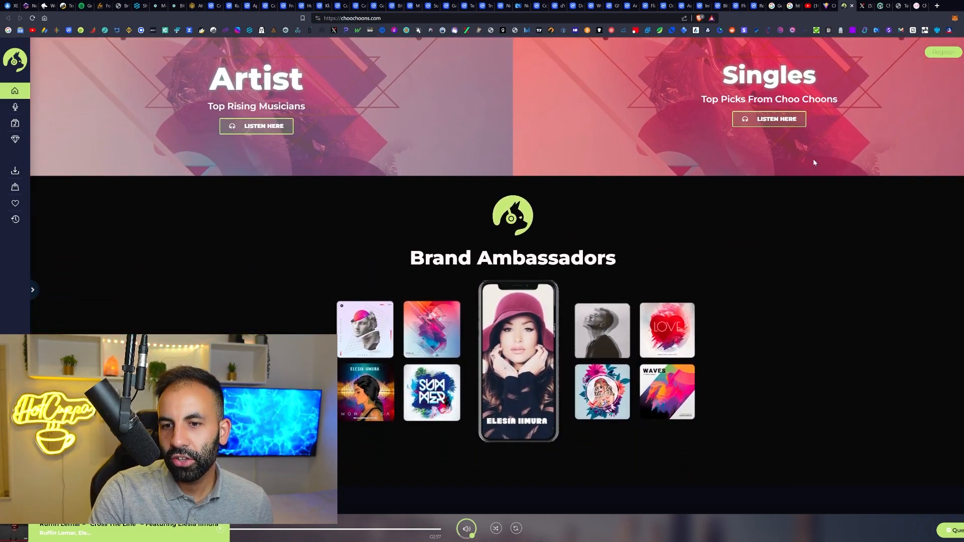
scroll(up, 3)
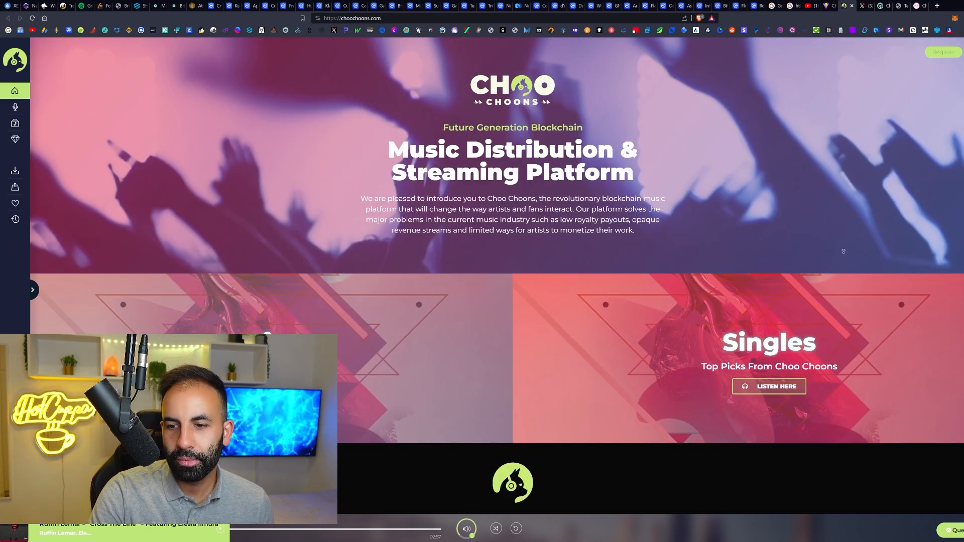
mouse_move(819, 208)
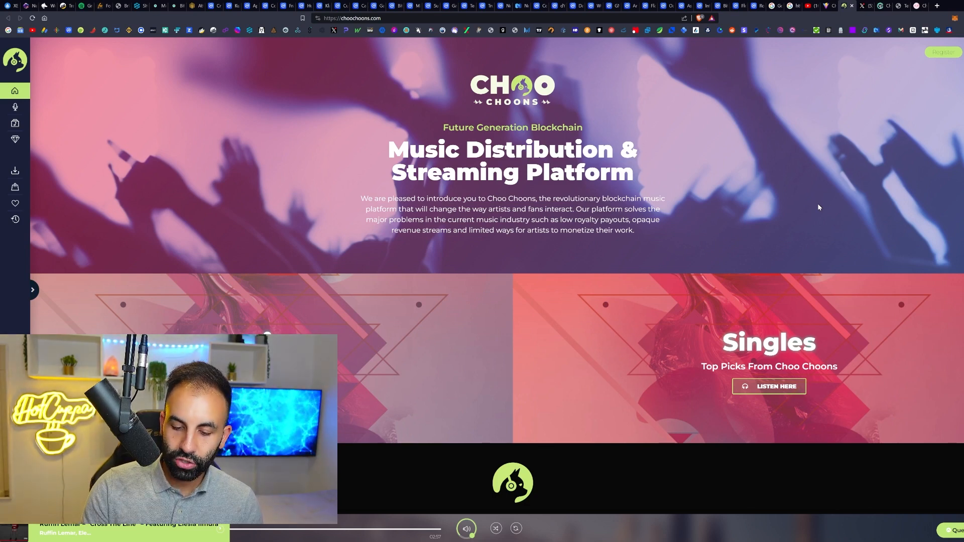
mouse_move(820, 164)
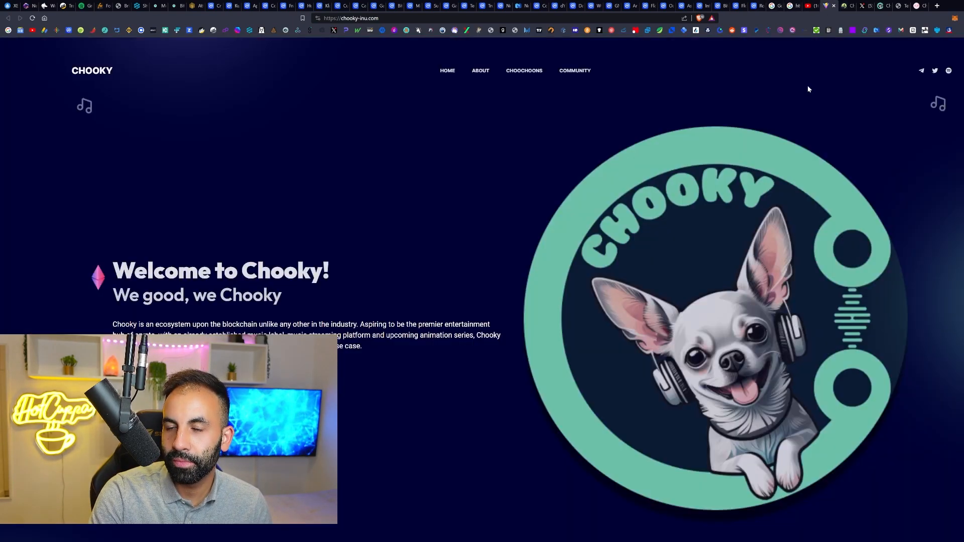
- Scroll down chooky-inu.com through the roadmap phases
scroll(down, 3)
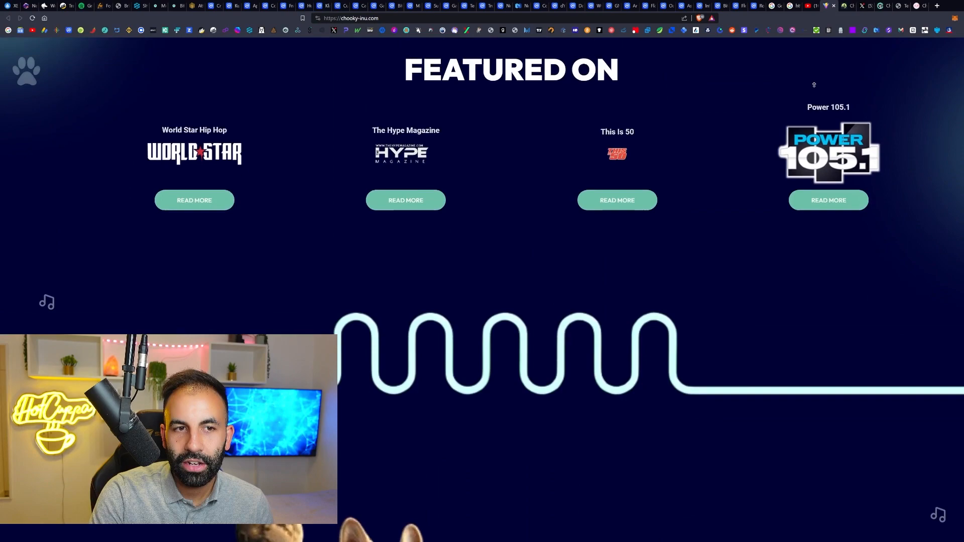
scroll(down, 3)
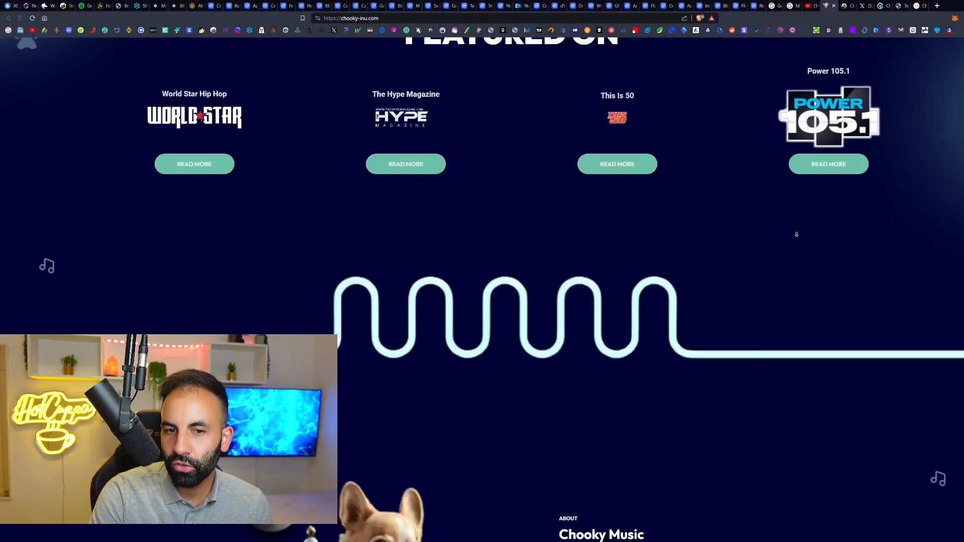
scroll(down, 3)
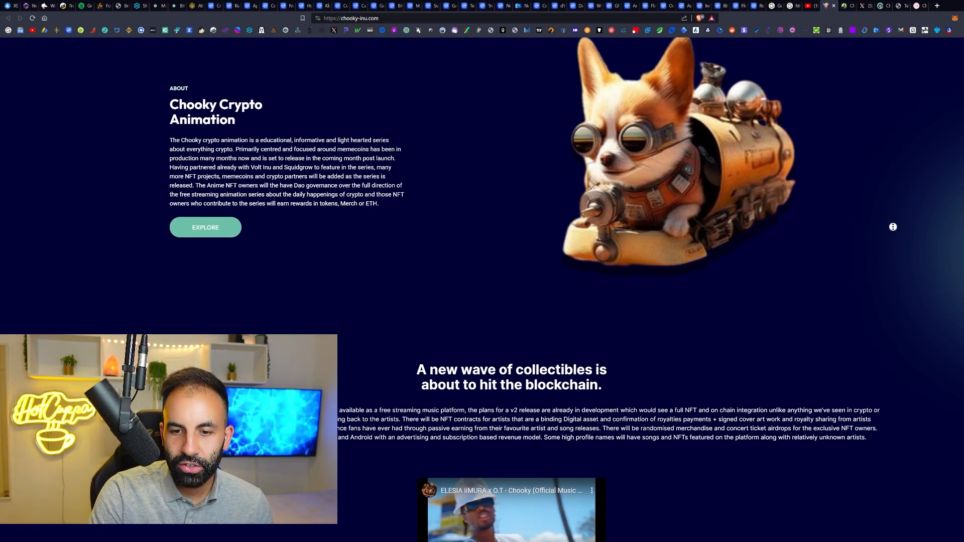
scroll(down, 3)
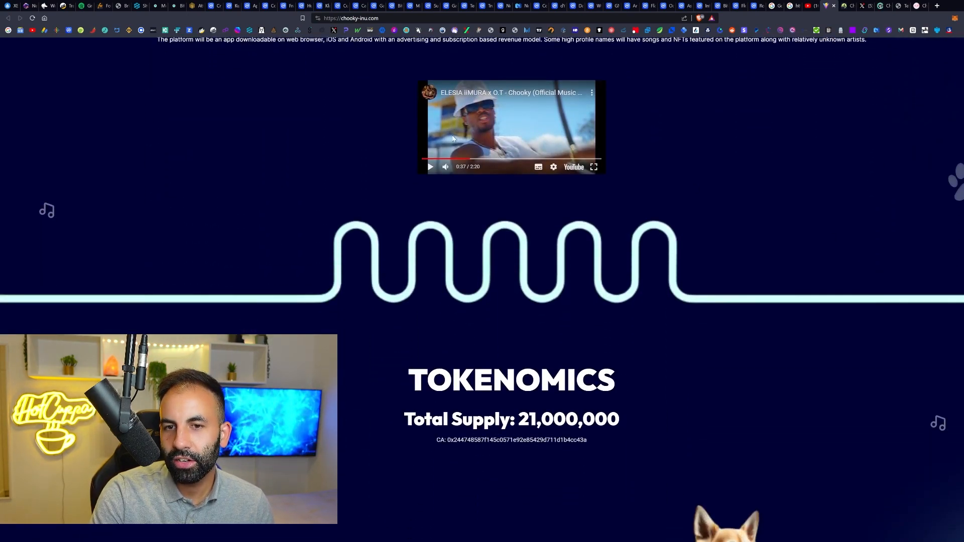
scroll(up, 3)
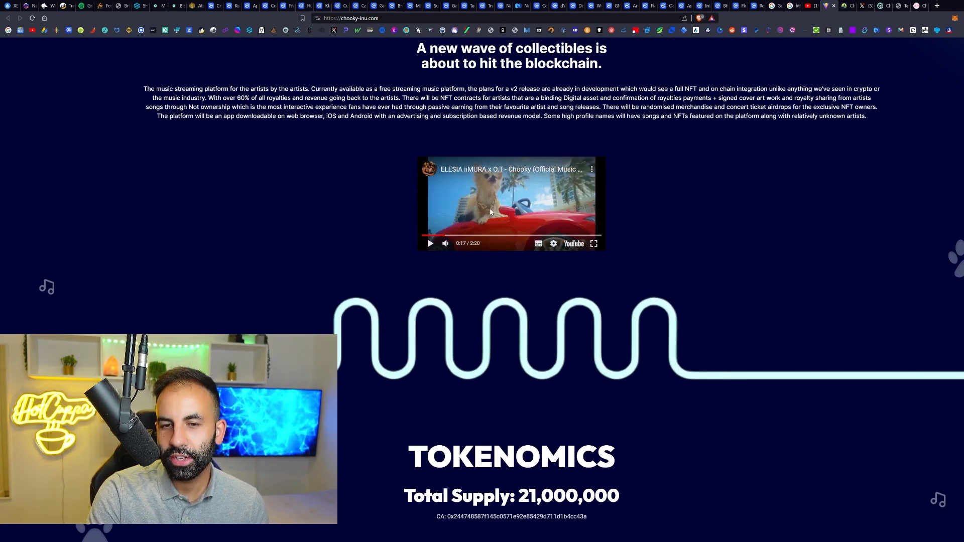
scroll(down, 3)
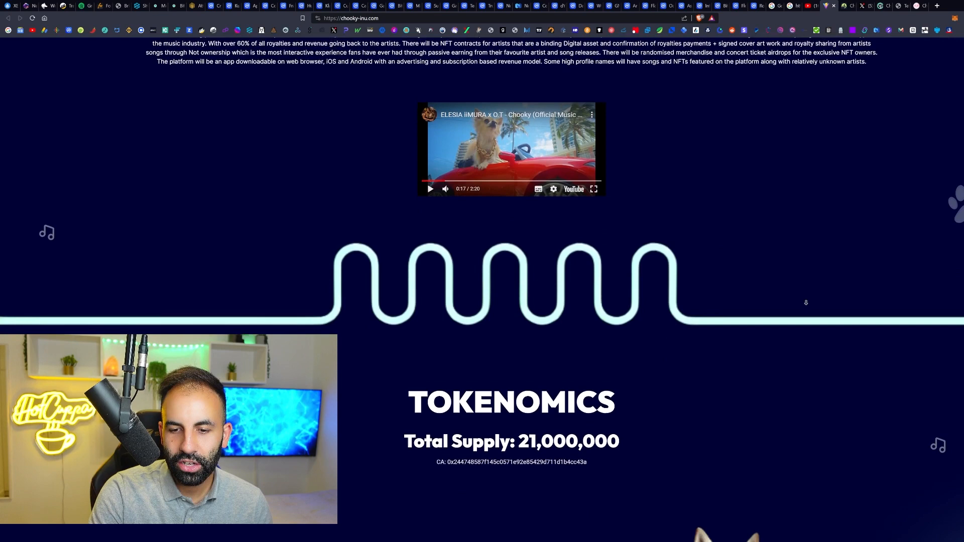
scroll(down, 3)
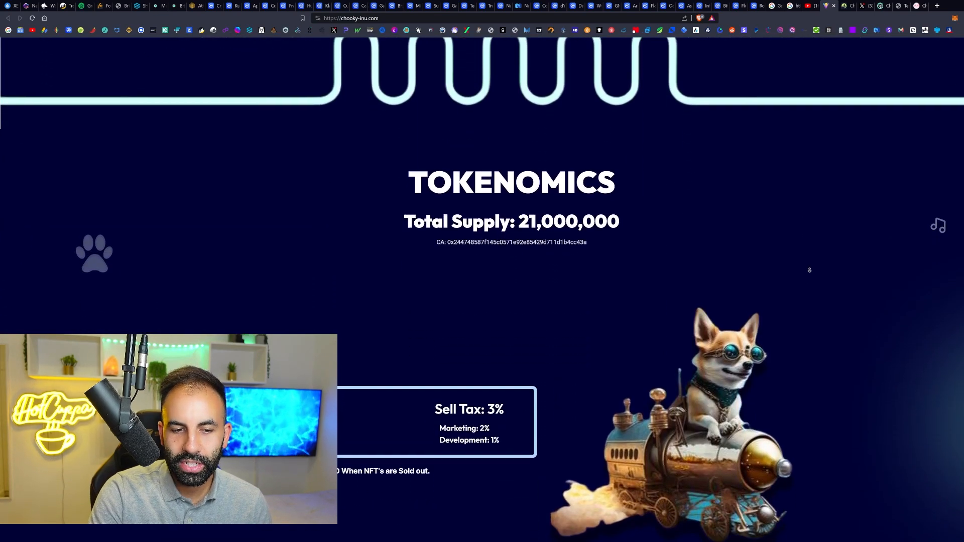
scroll(down, 3)
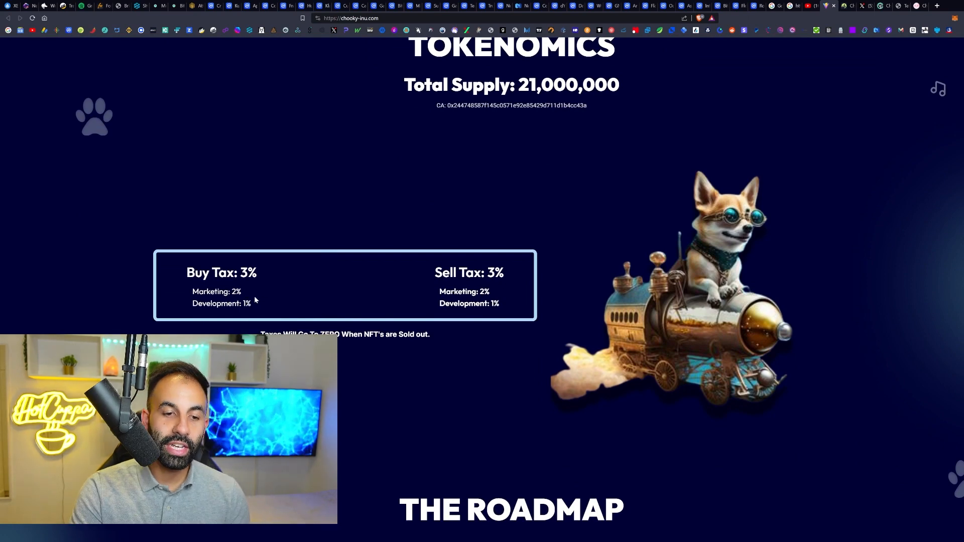
scroll(down, 3)
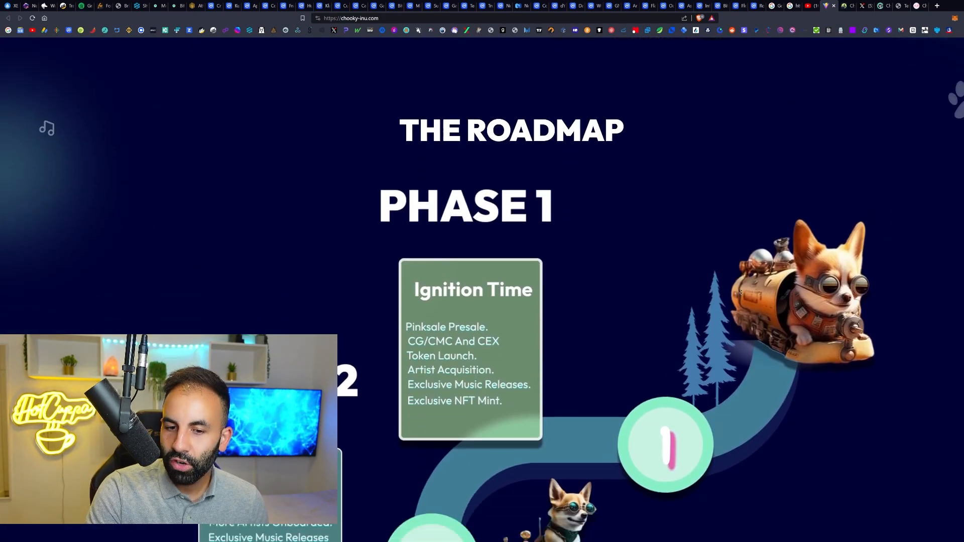
scroll(down, 3)
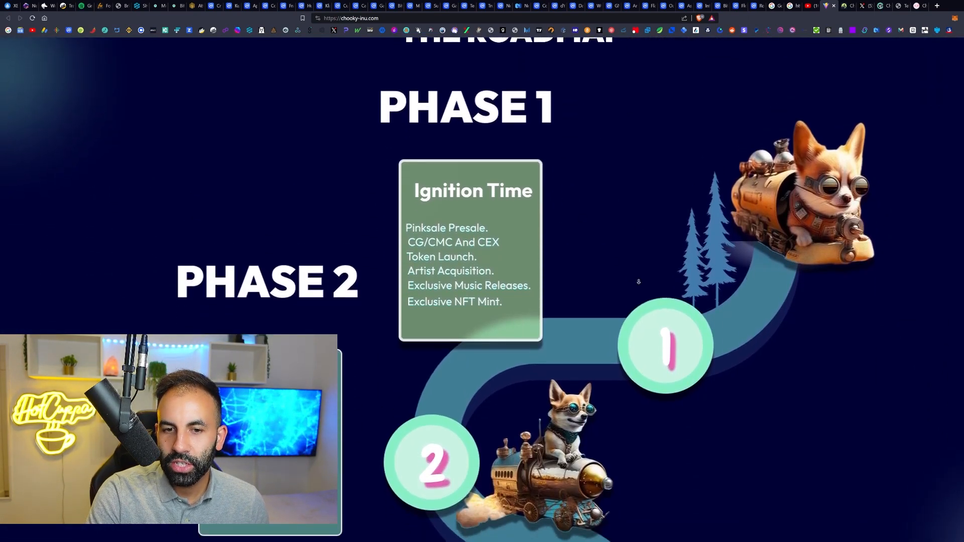
scroll(down, 3)
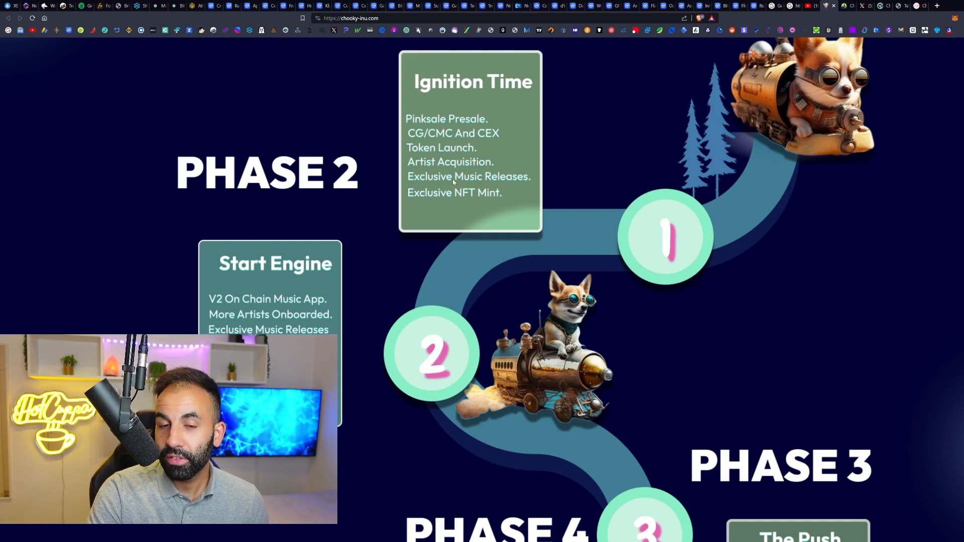
mouse_move(299, 271)
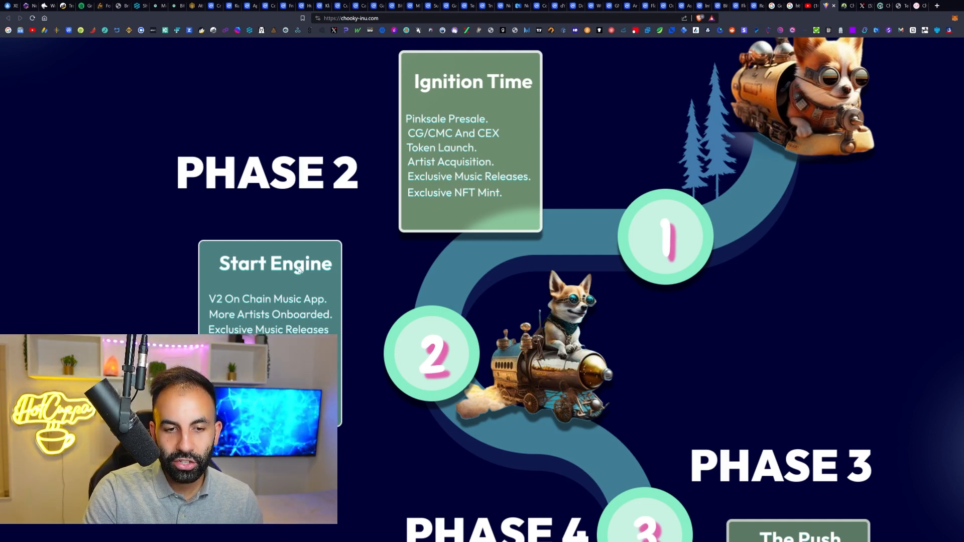
mouse_move(755, 189)
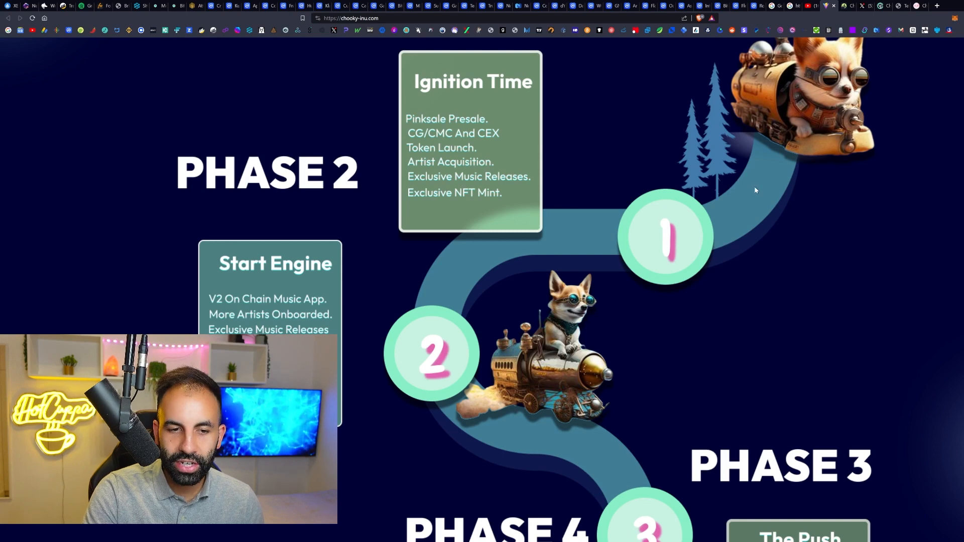
- Scroll through the NFT collection and Chooky Challenges videos, then back toward the top
scroll(down, 3)
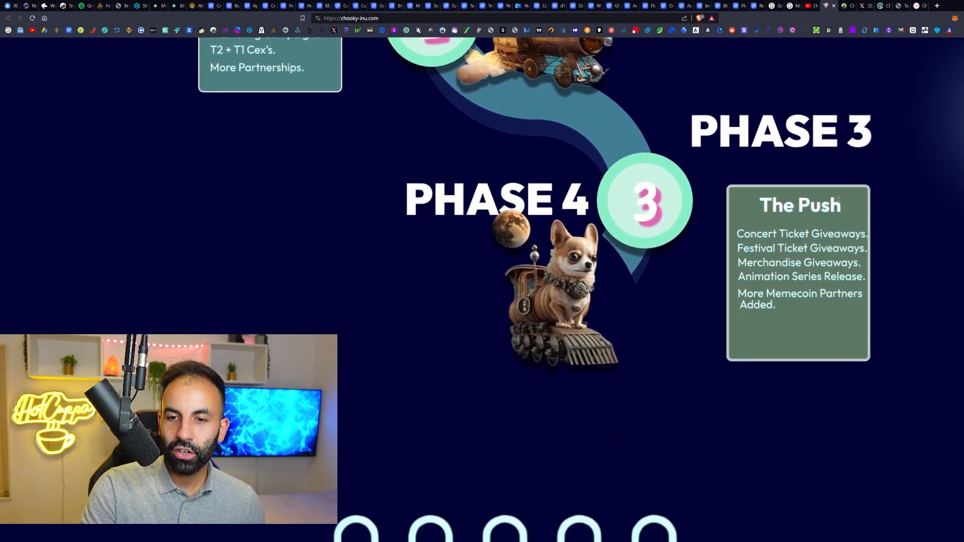
scroll(down, 3)
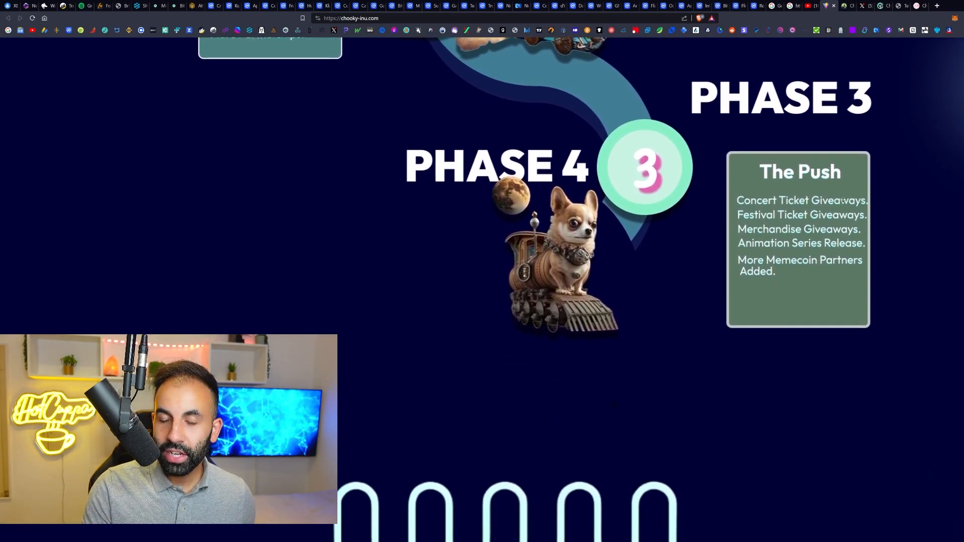
scroll(down, 3)
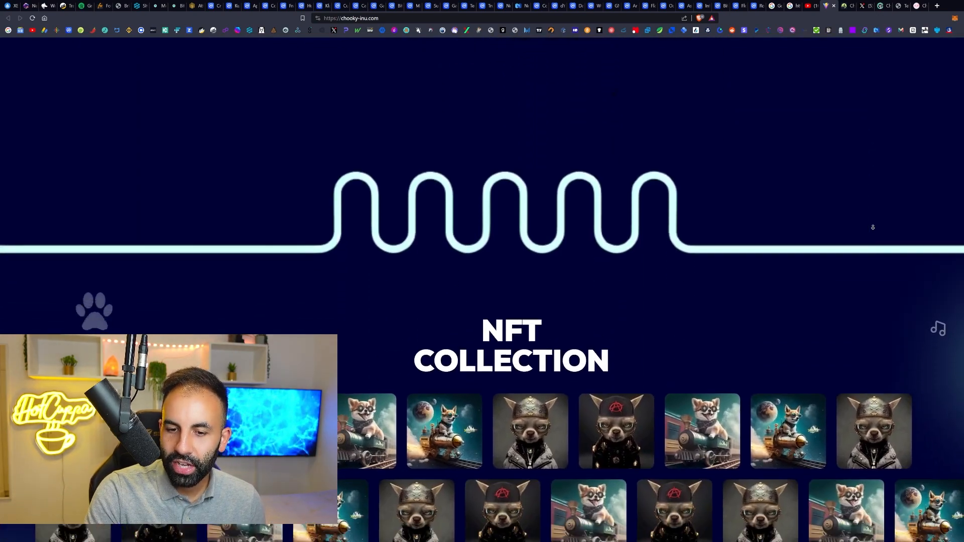
scroll(down, 3)
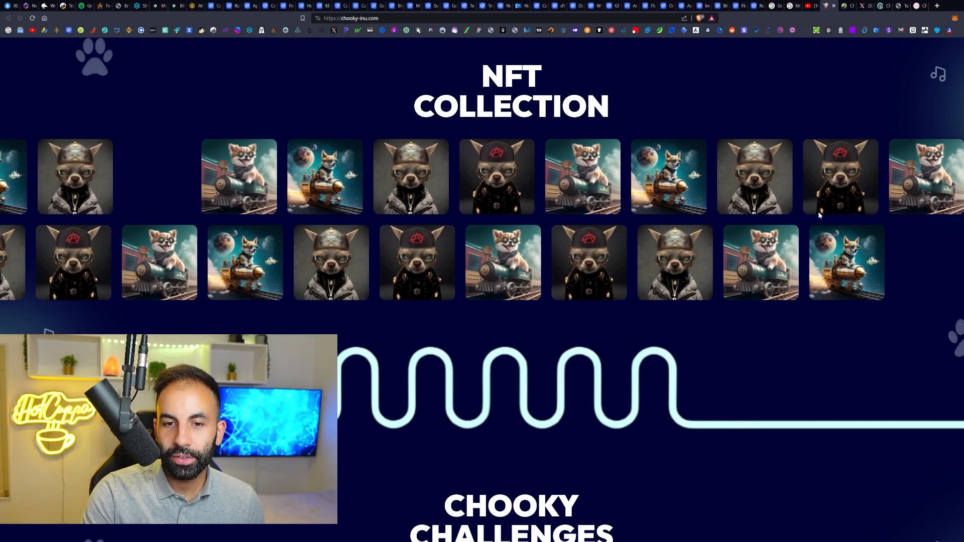
scroll(down, 3)
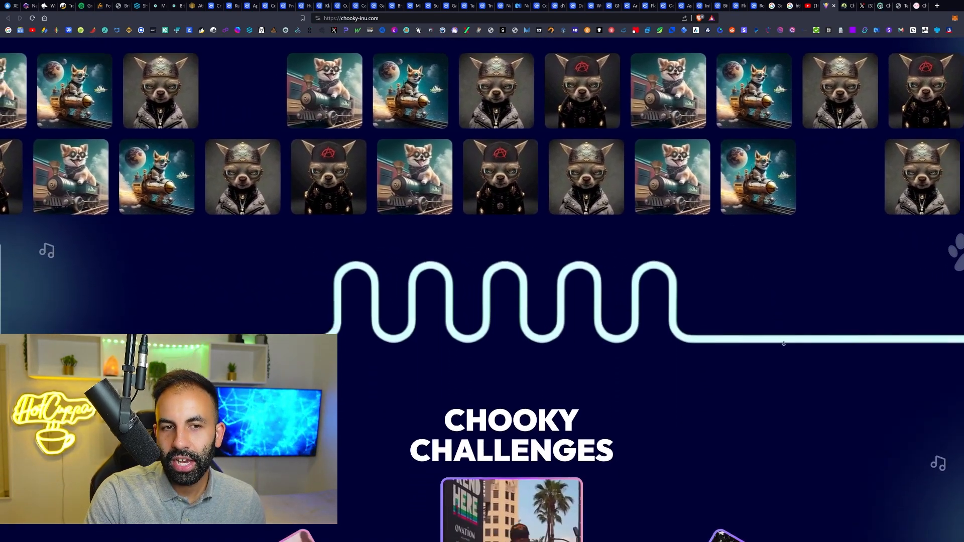
scroll(down, 3)
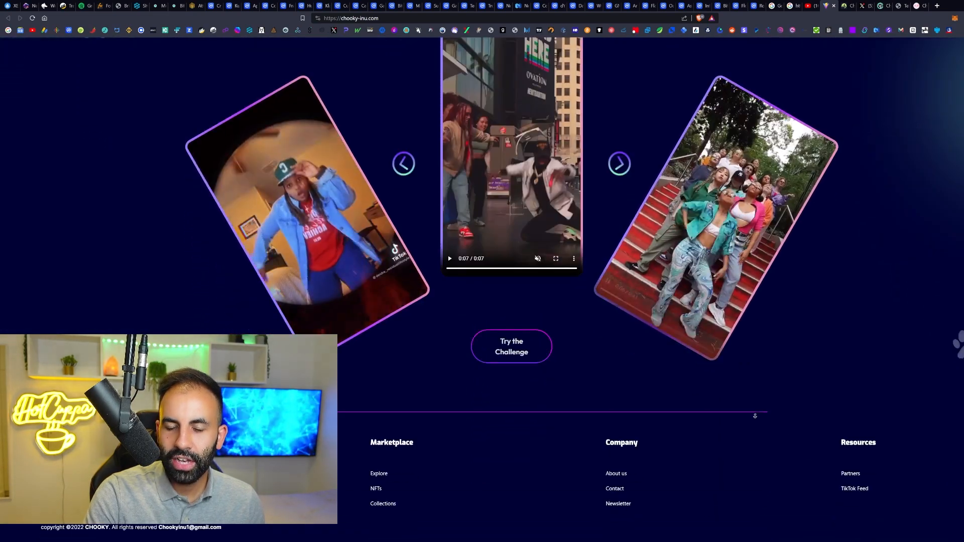
scroll(up, 3)
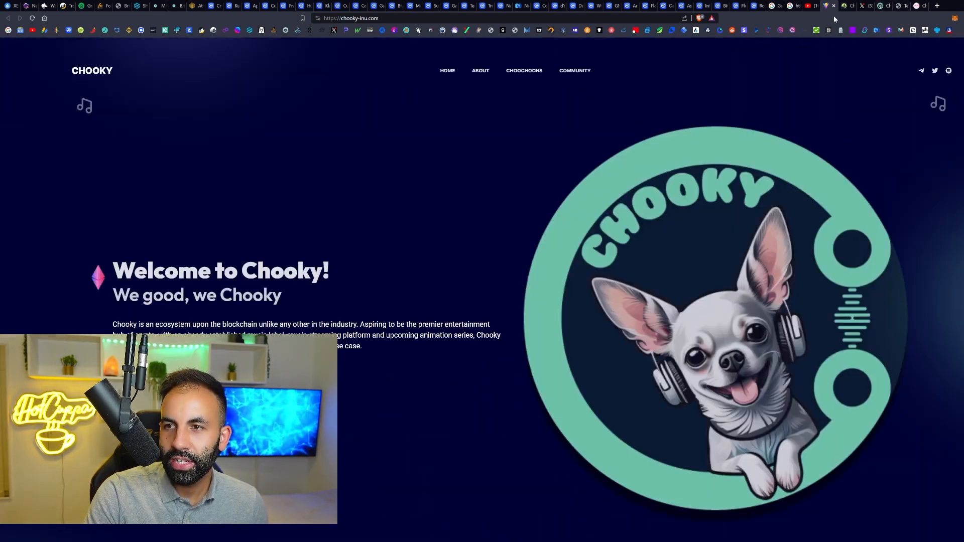
- Browse Choo Choons' Featured Artists, Handpicked Faves, Weekly Top 10 and genre tiles
click(523, 71)
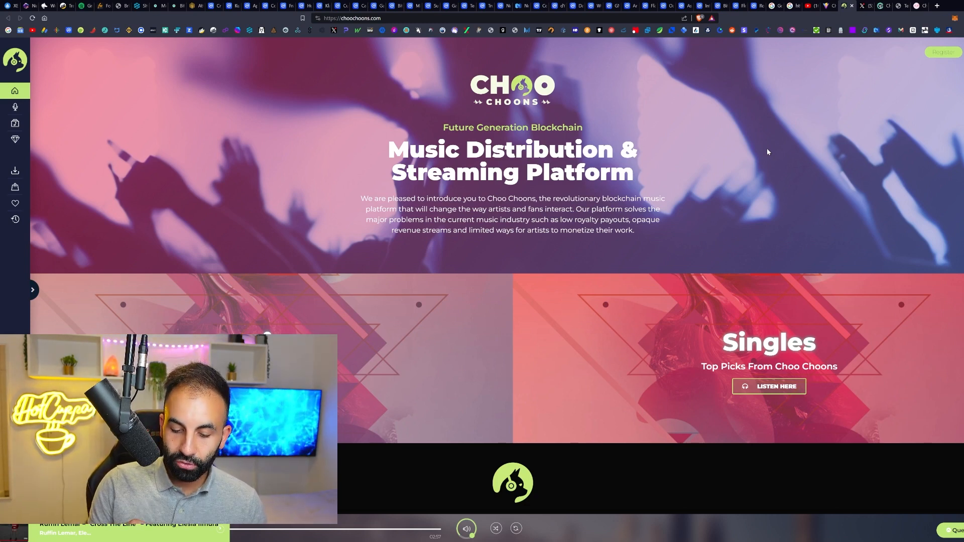
mouse_move(805, 169)
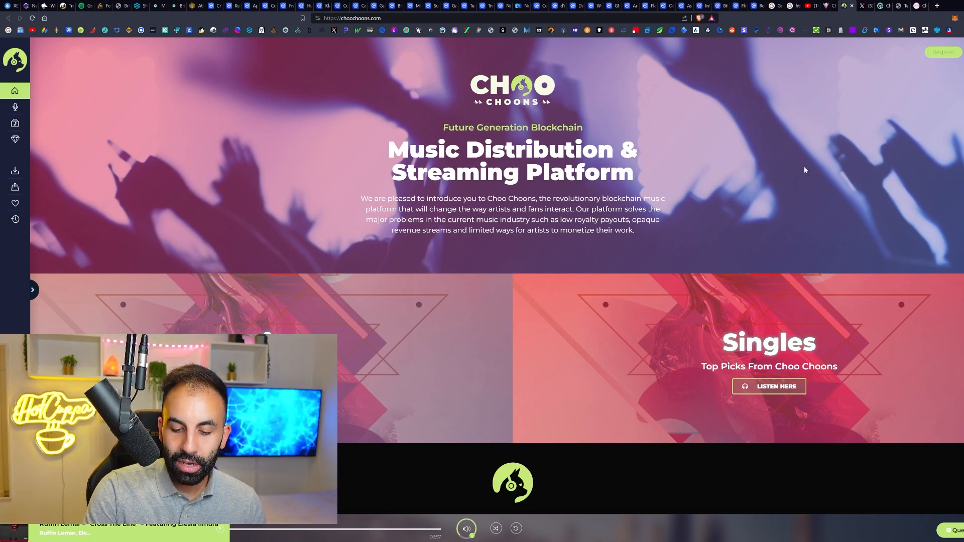
mouse_move(761, 136)
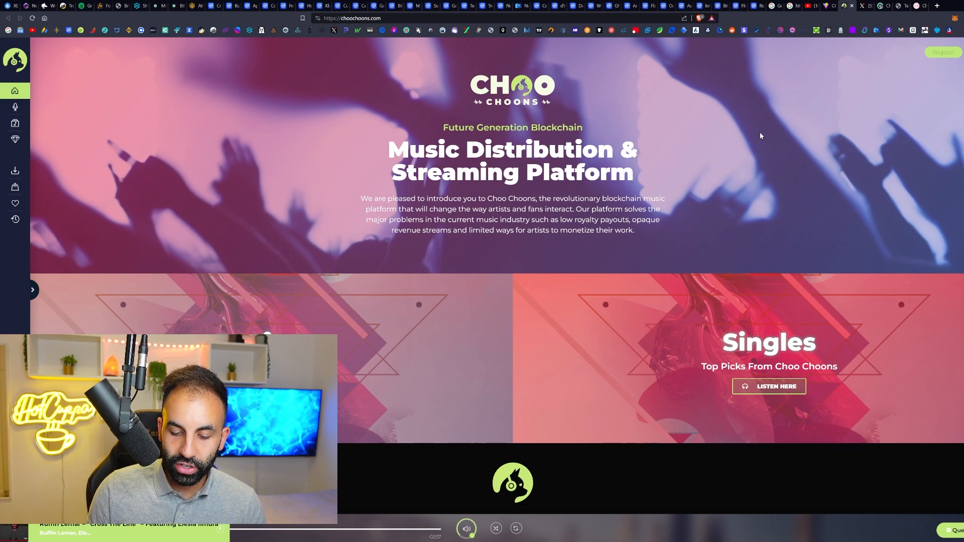
mouse_move(757, 150)
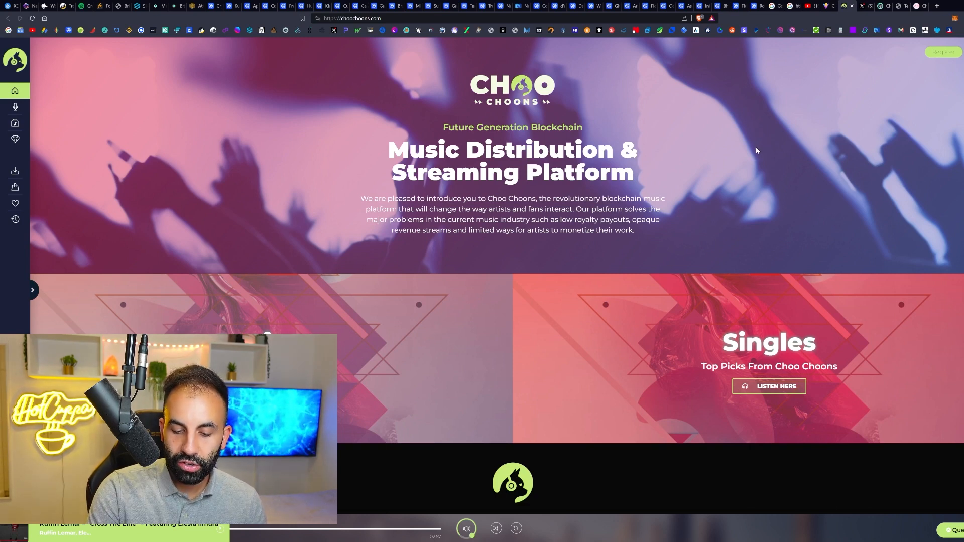
mouse_move(428, 242)
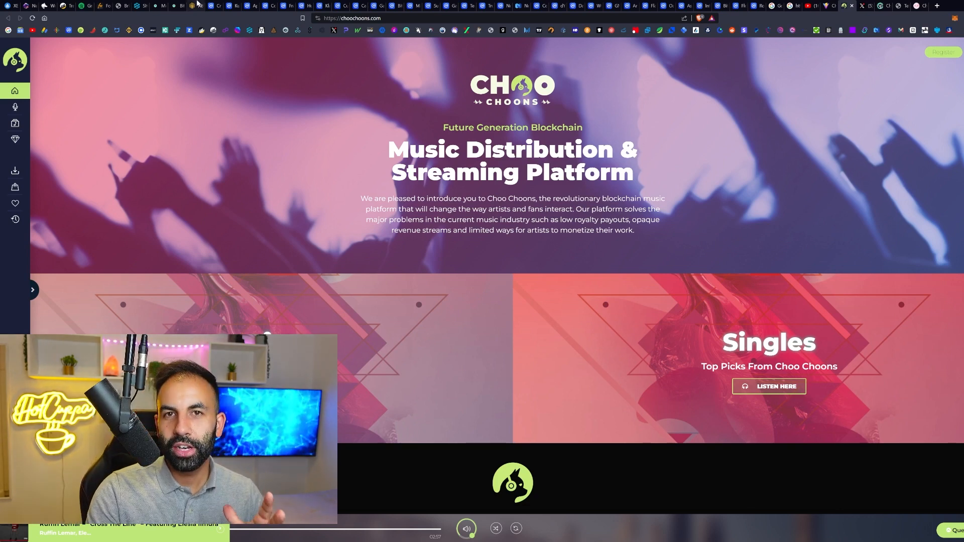
mouse_move(790, 152)
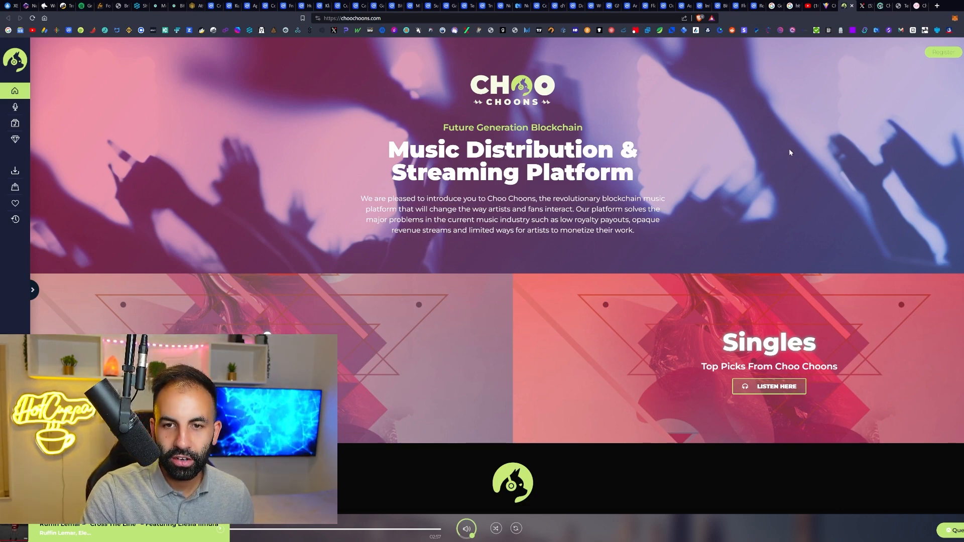
scroll(down, 3)
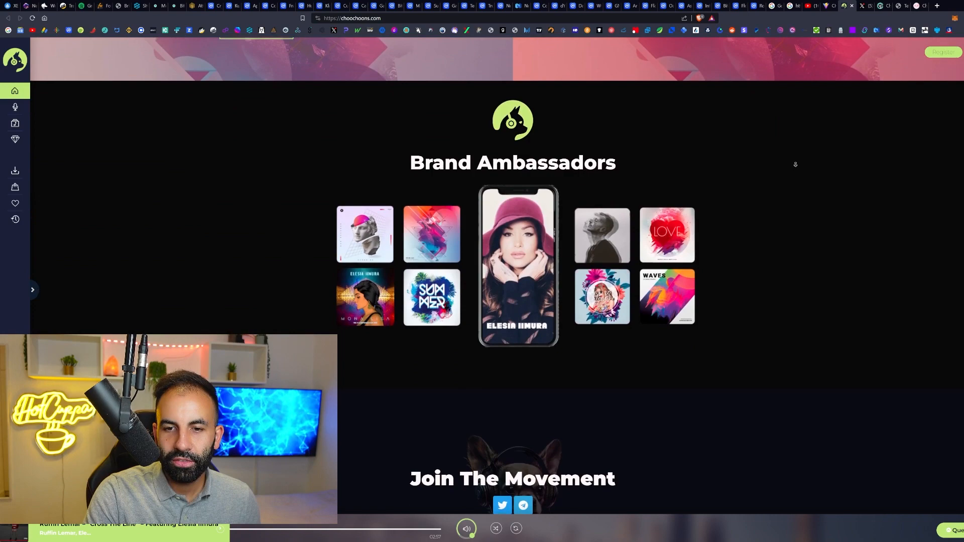
scroll(down, 3)
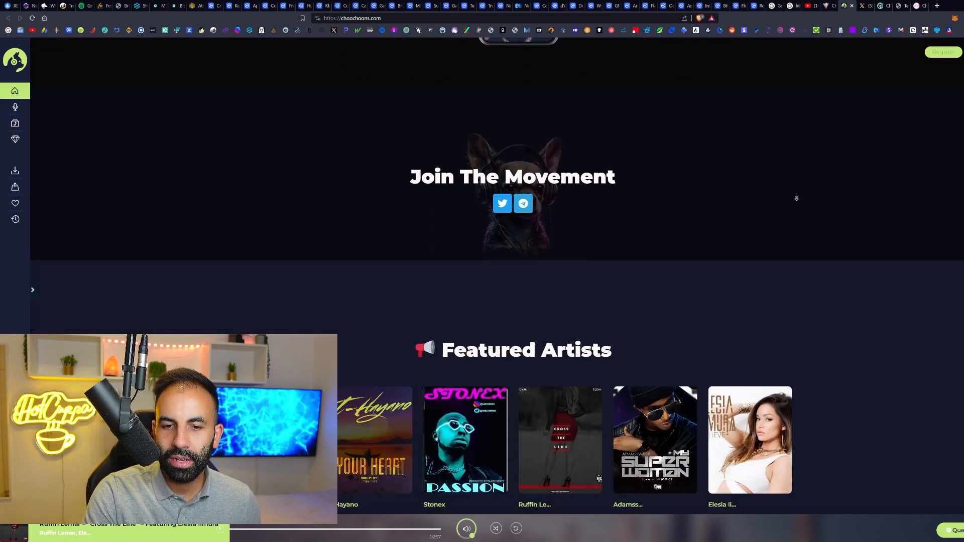
scroll(down, 3)
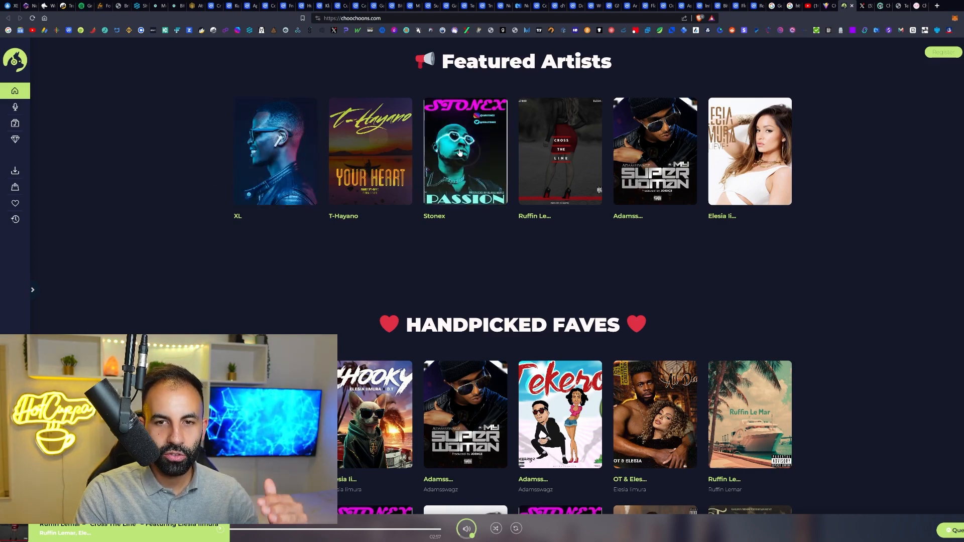
scroll(down, 3)
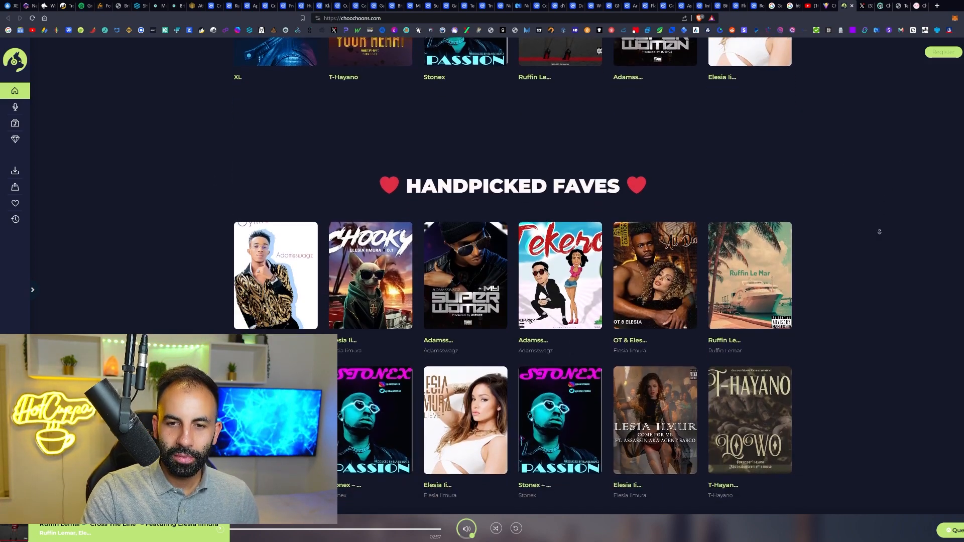
scroll(down, 3)
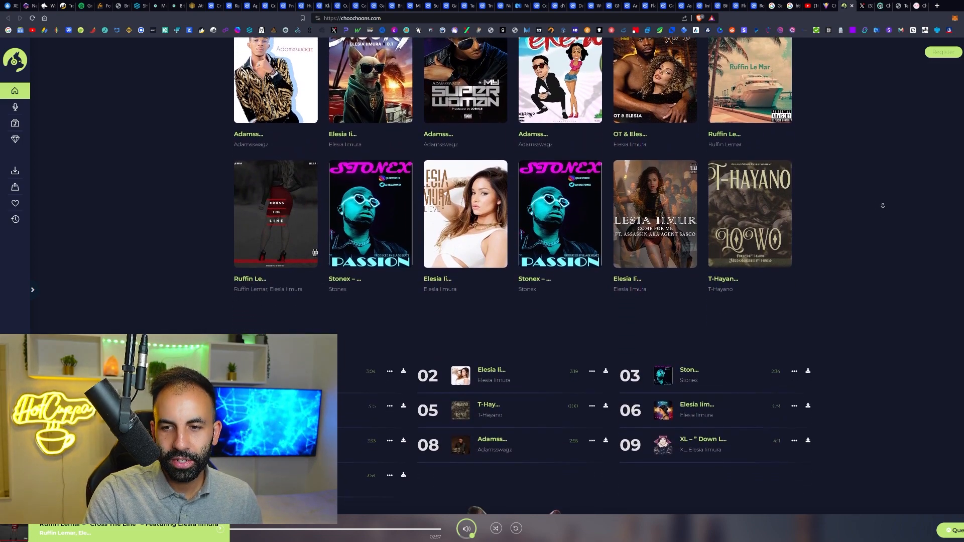
scroll(down, 3)
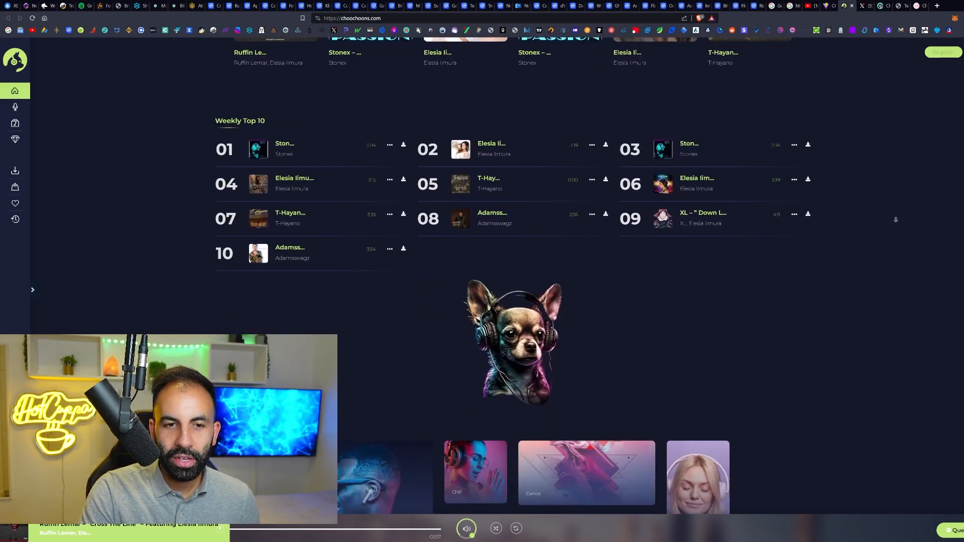
scroll(down, 3)
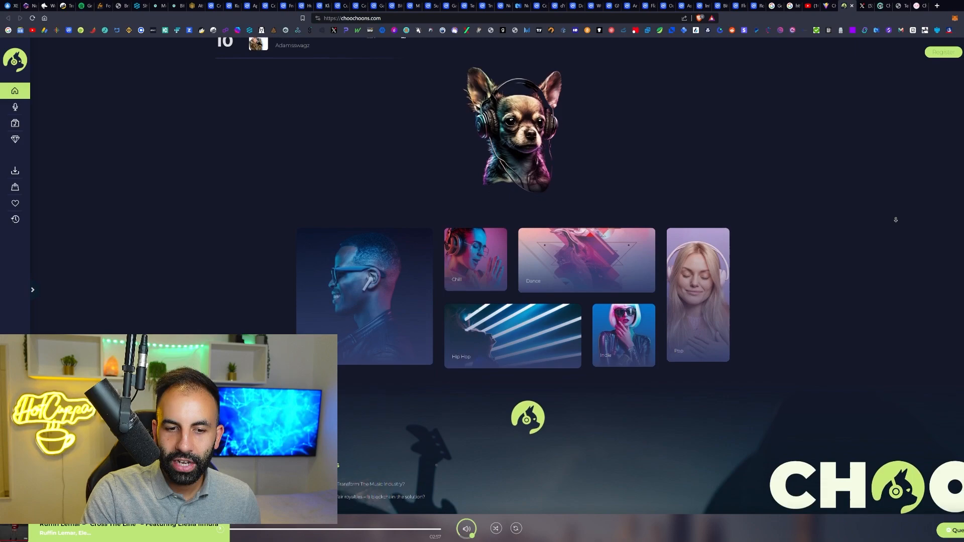
scroll(down, 3)
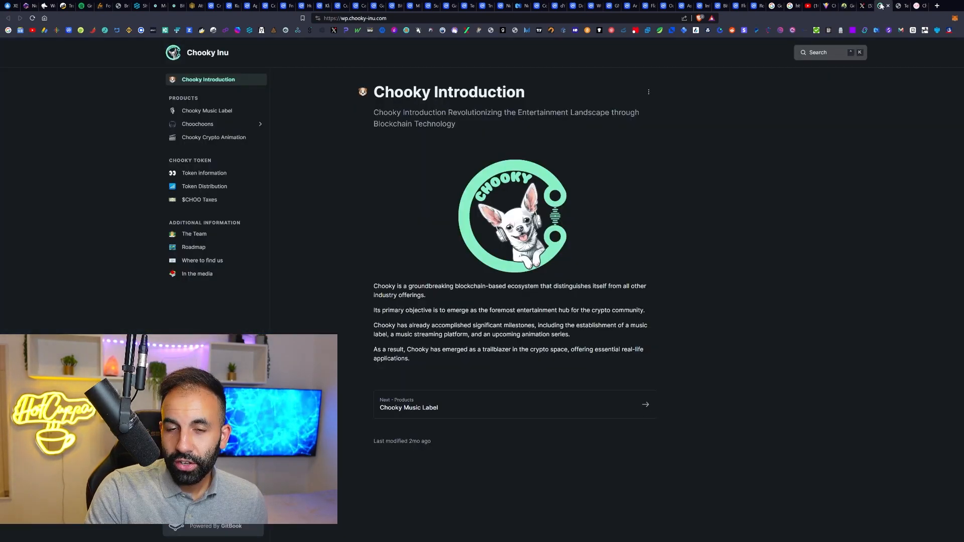
mouse_move(218, 116)
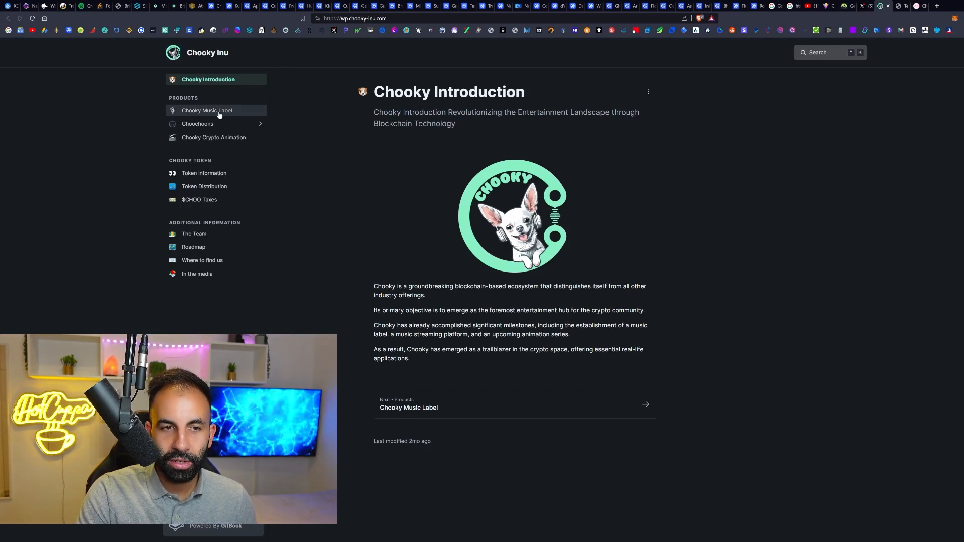
- Open the whitepaper's Chooky Music Label page, then Choochoons with its subpages expanded
click(207, 111)
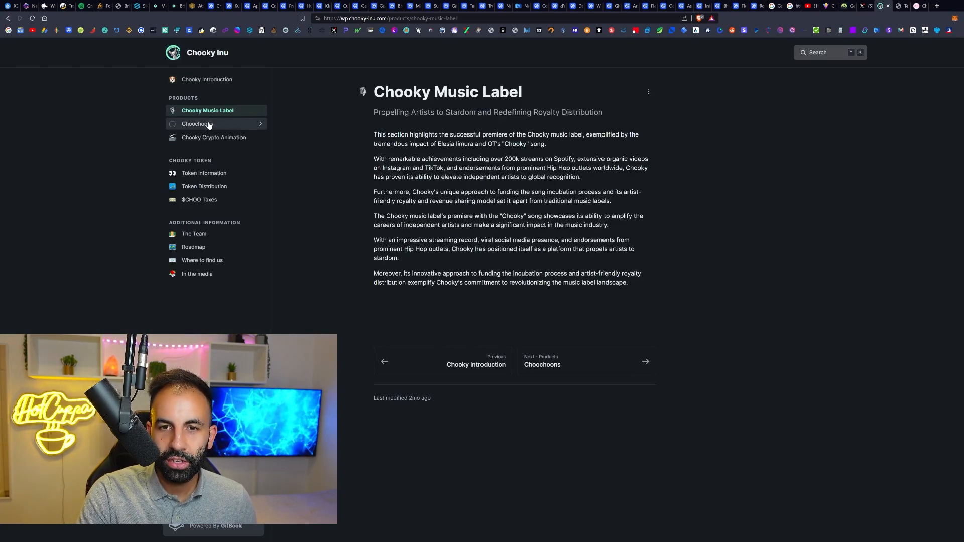
mouse_move(280, 126)
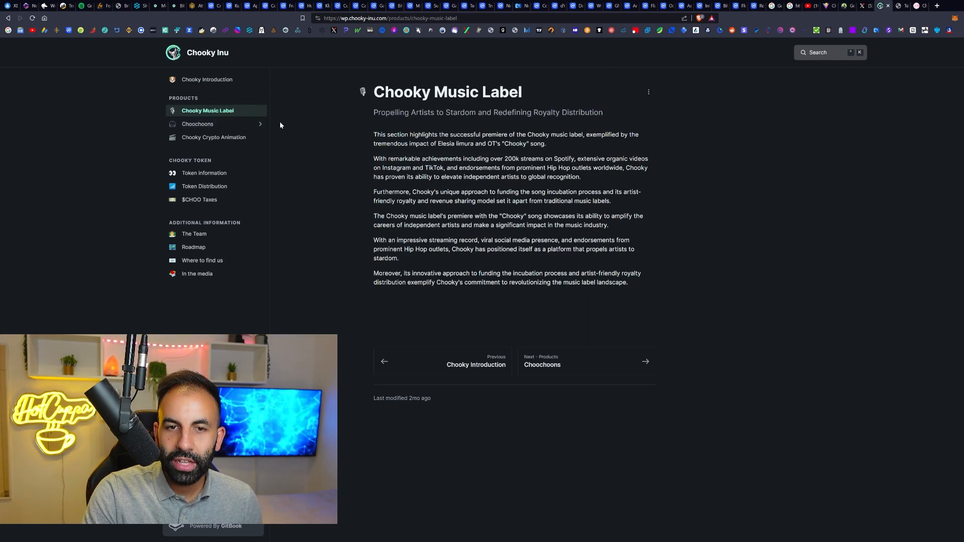
mouse_move(423, 112)
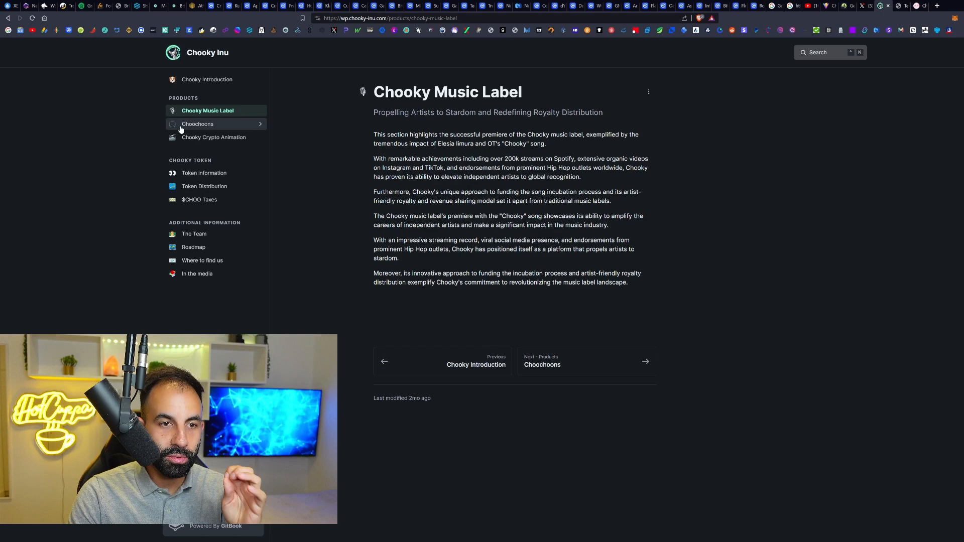
click(198, 124)
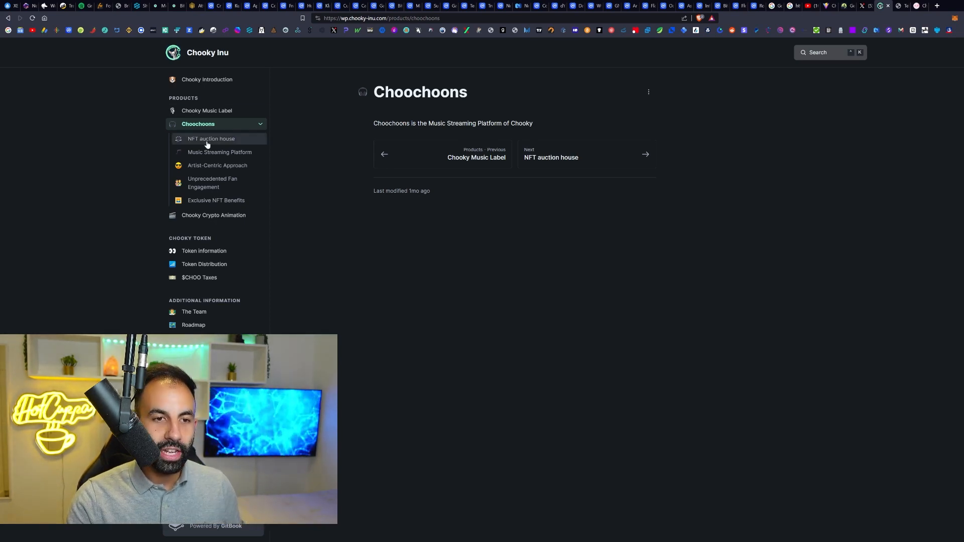
mouse_move(212, 183)
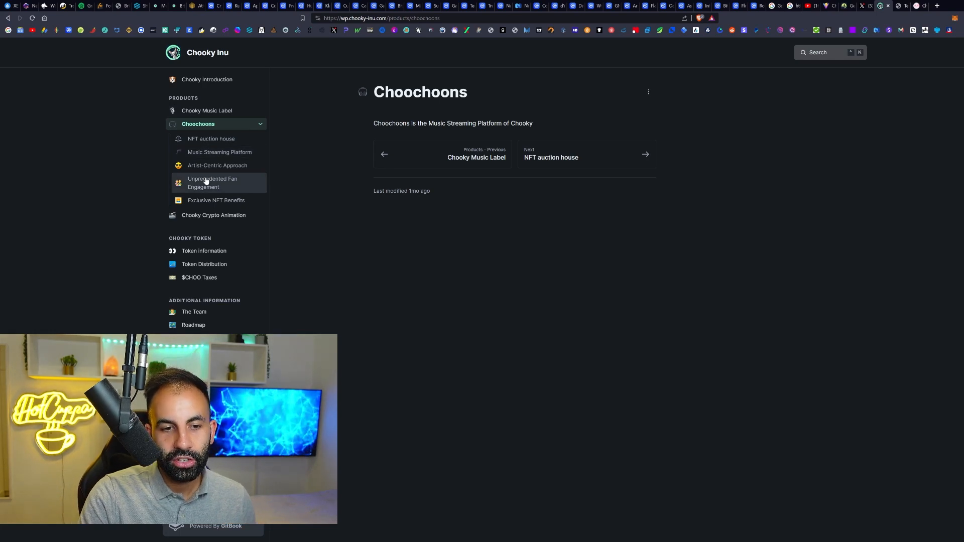
mouse_move(211, 139)
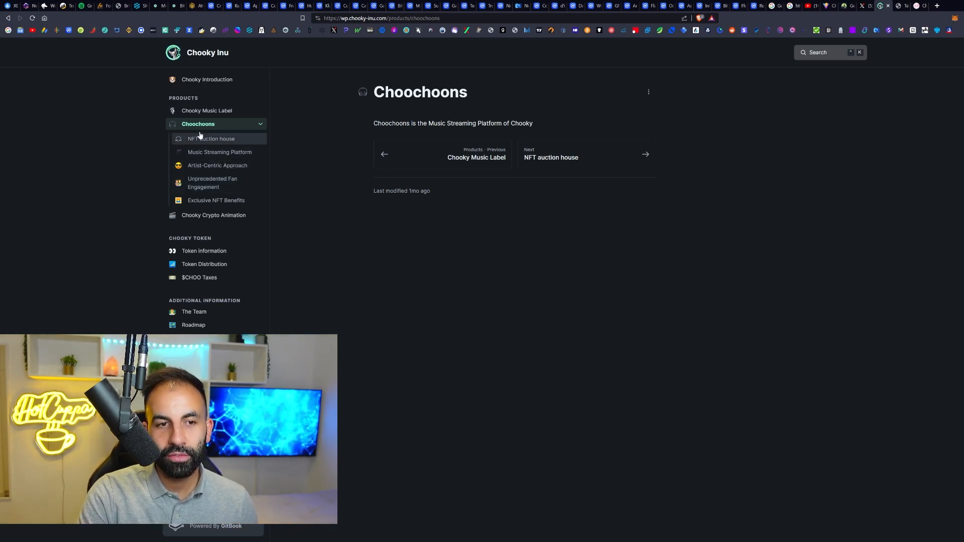
- Read each Choochoons subpage, NFT auction house through Exclusive NFT Benefits, then Chooky Crypto Animation
click(212, 139)
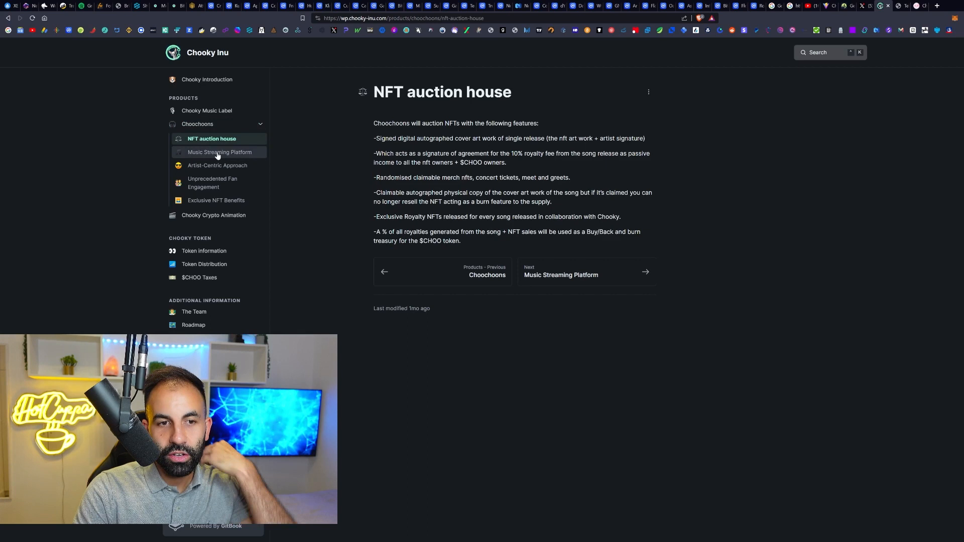
click(219, 152)
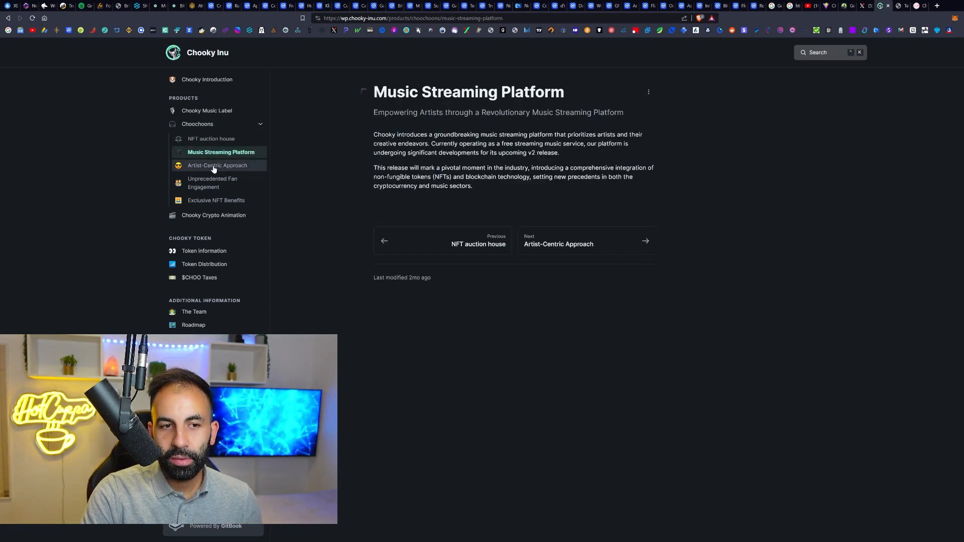
click(217, 165)
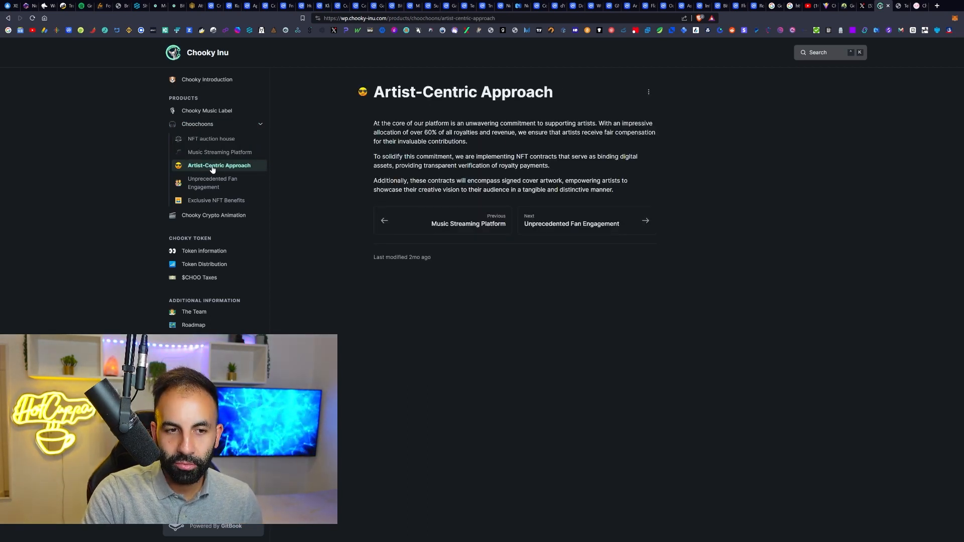
click(212, 183)
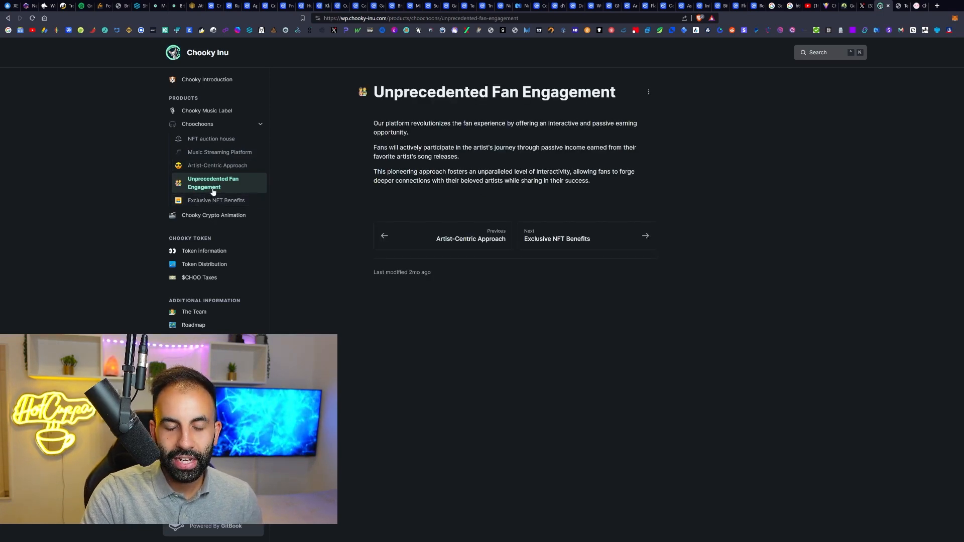
click(215, 200)
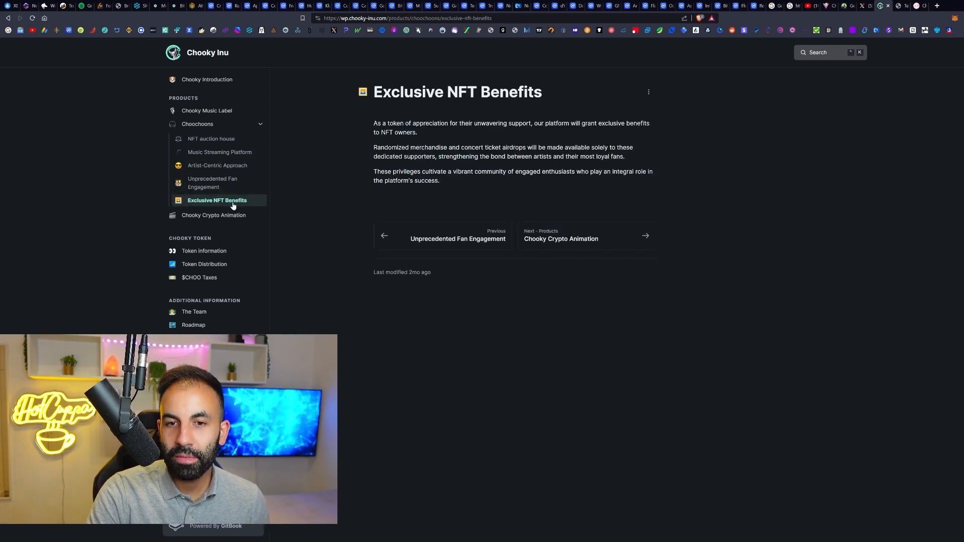
mouse_move(471, 132)
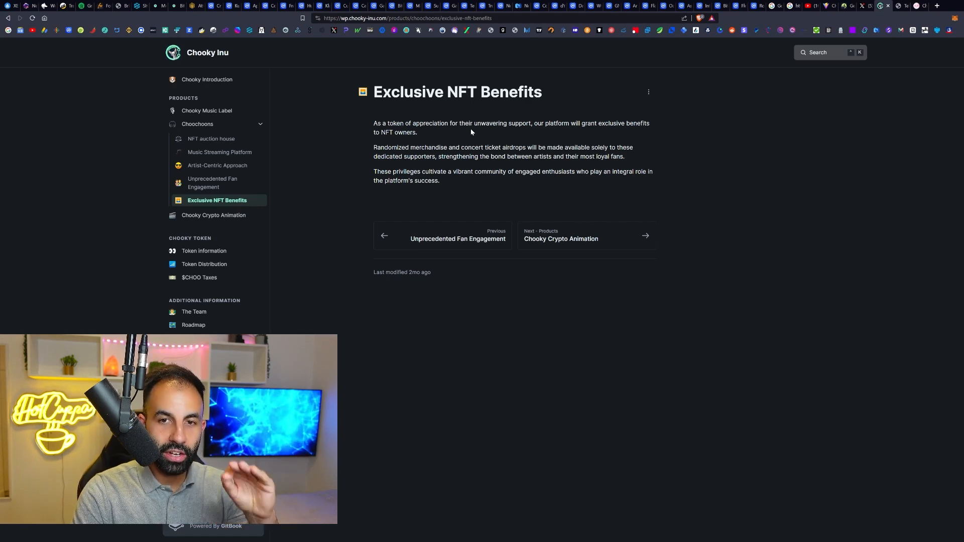
mouse_move(461, 137)
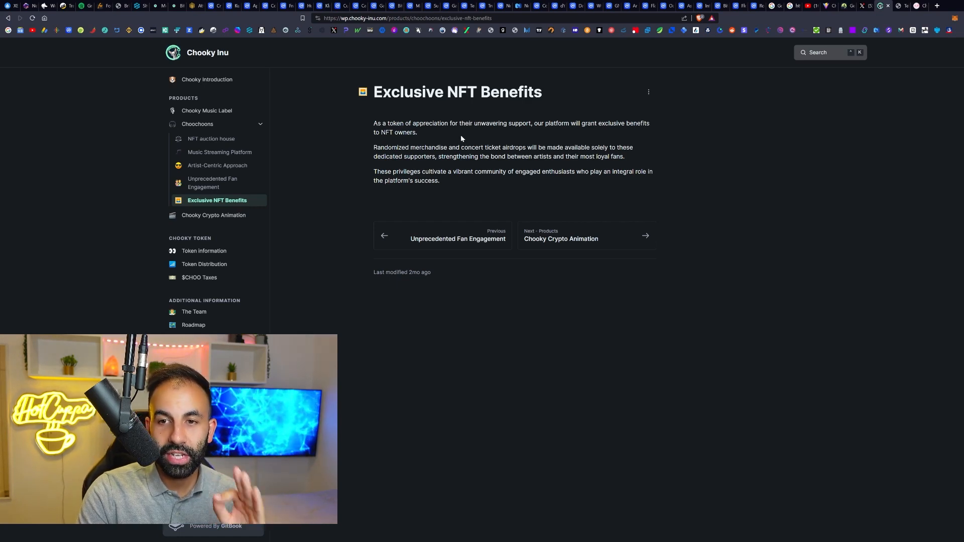
click(215, 215)
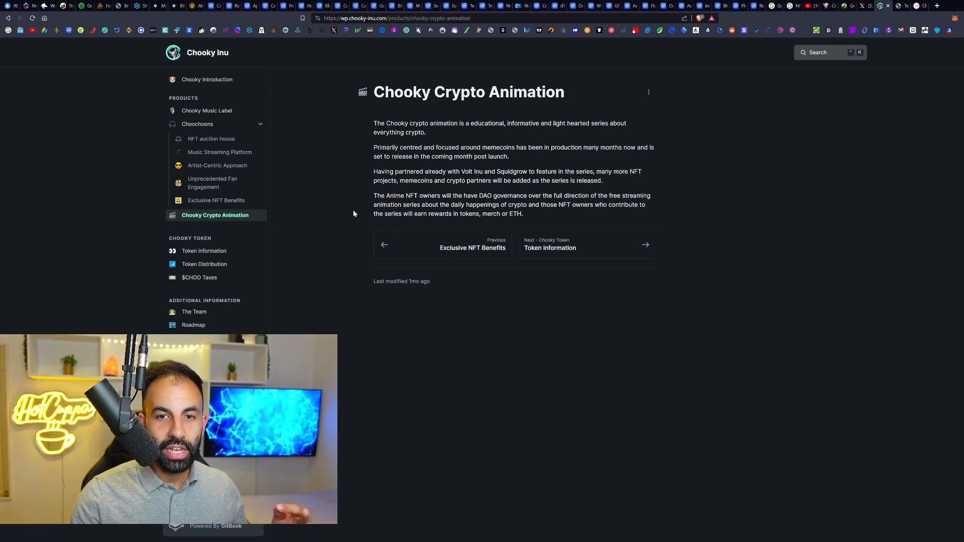
mouse_move(392, 175)
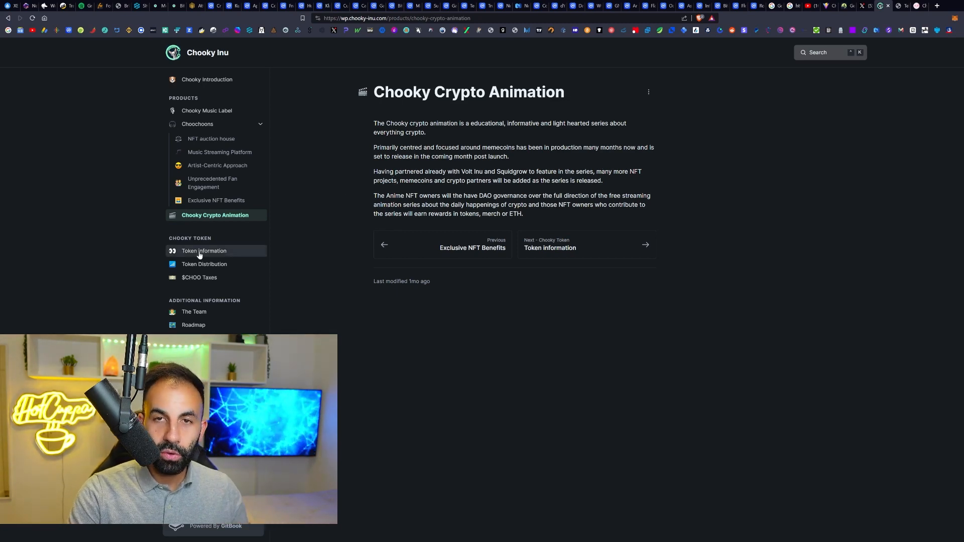
- View the Token information, $CHOO Taxes, The Team and In the media whitepaper pages
click(205, 251)
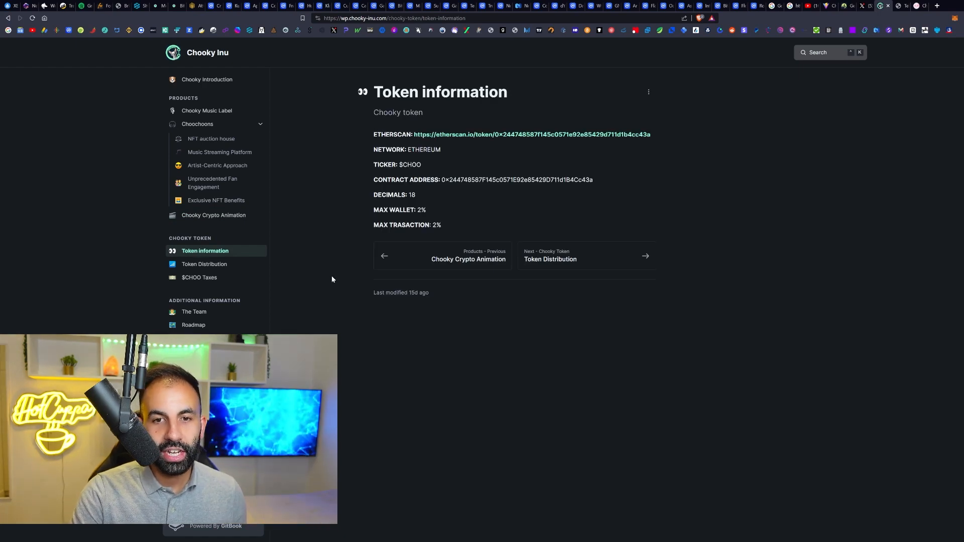
mouse_move(360, 184)
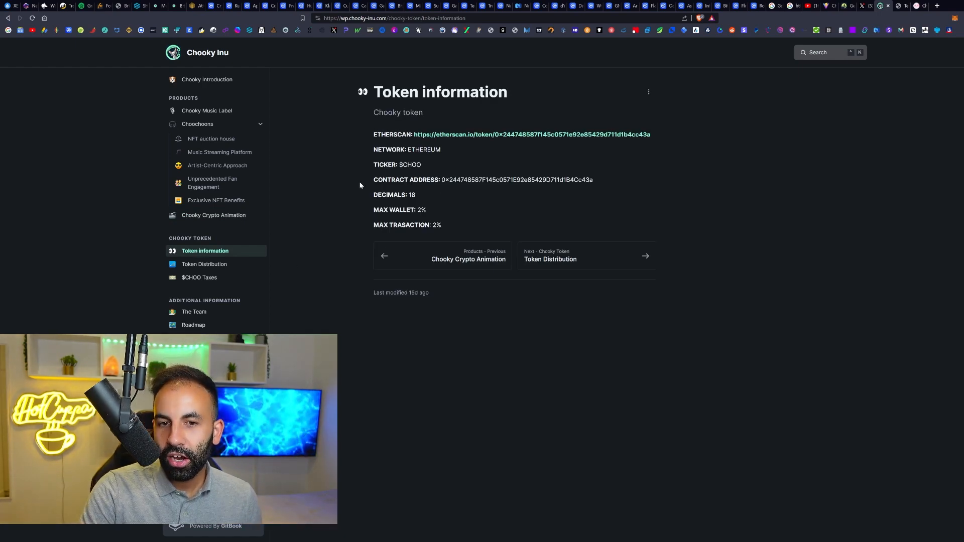
mouse_move(473, 134)
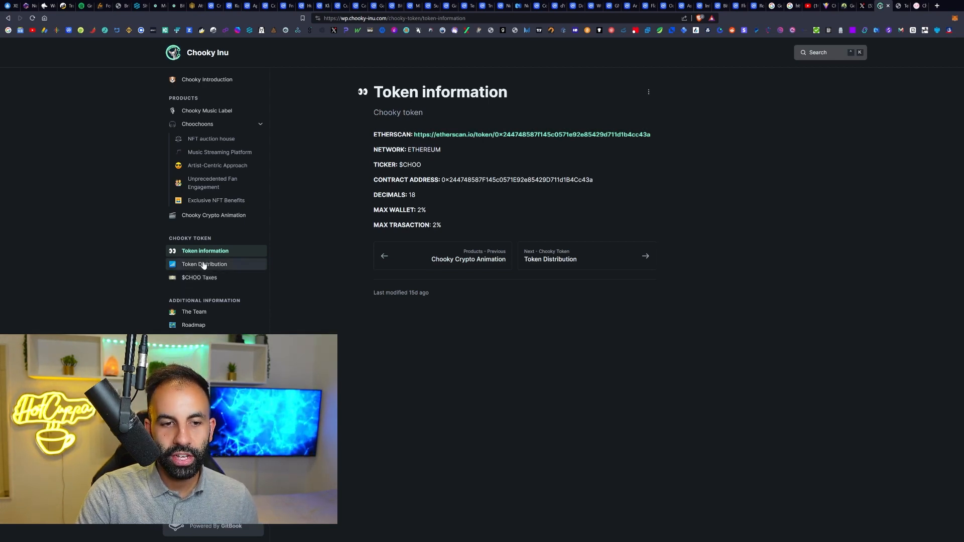
click(199, 277)
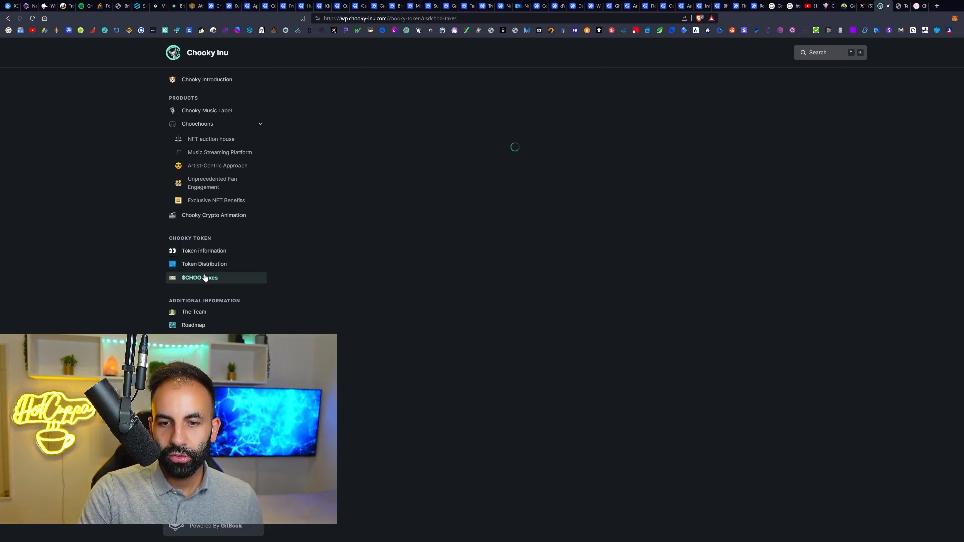
click(194, 312)
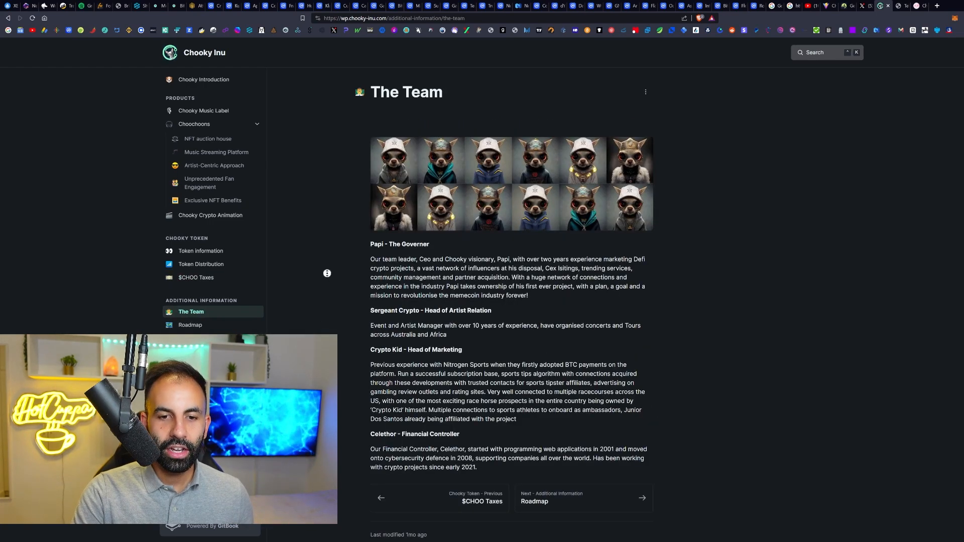
scroll(up, 3)
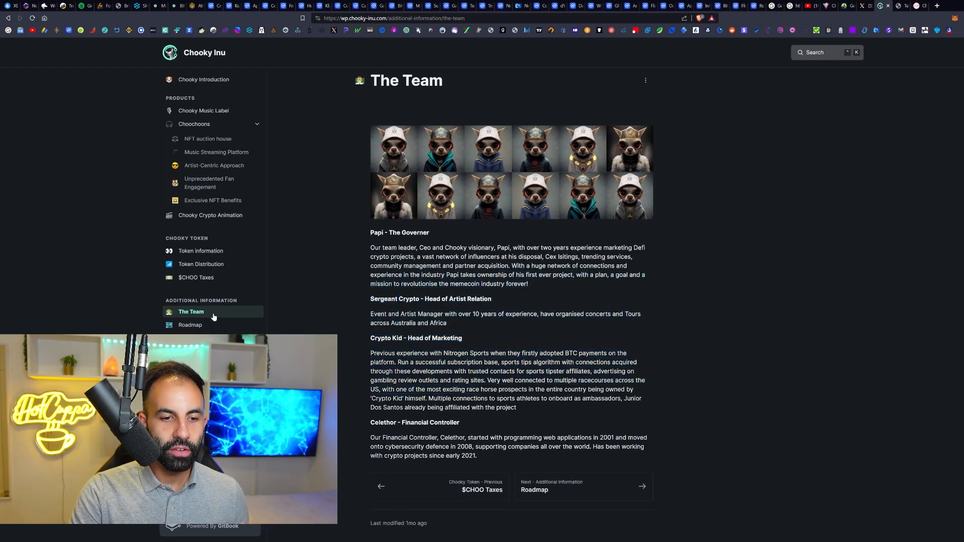
click(193, 325)
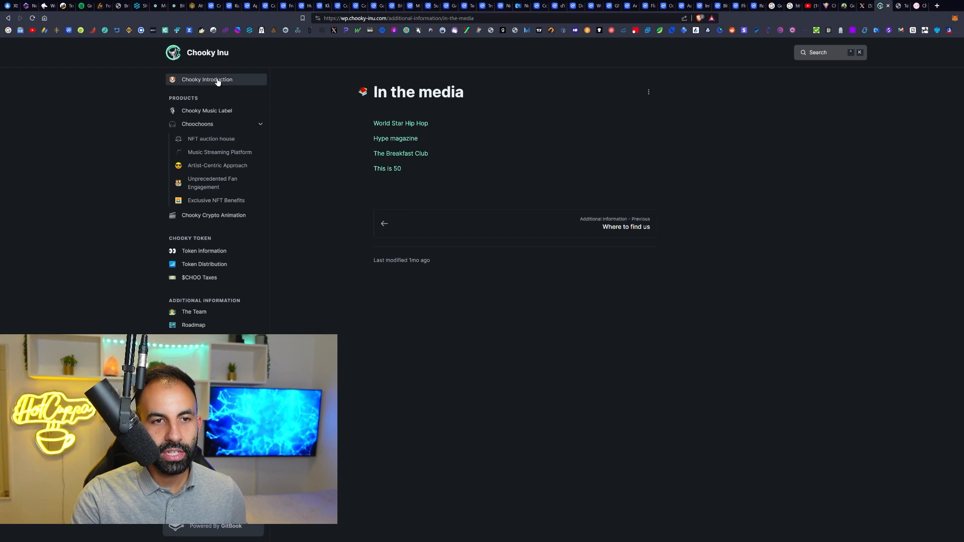
click(207, 79)
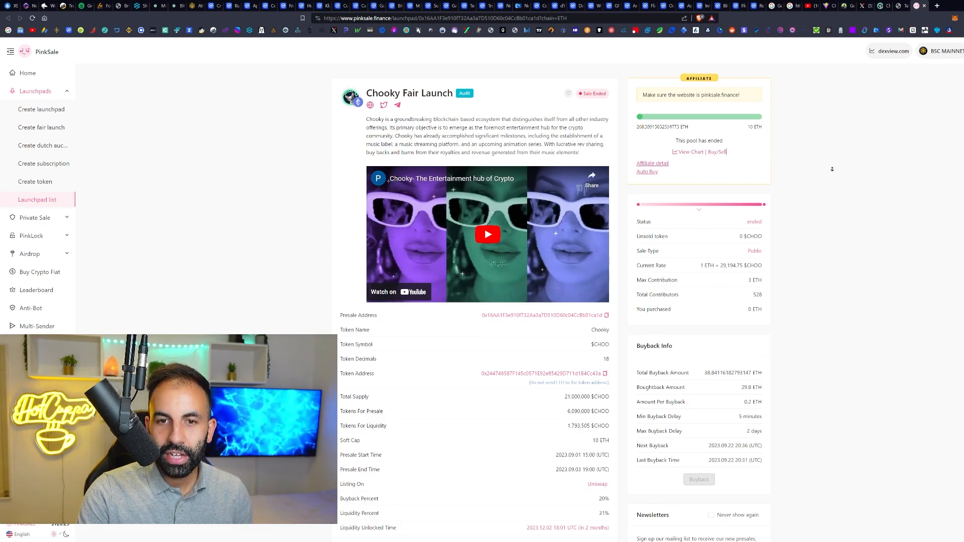
- Scroll the Chooky Fair Launch page to its affiliate program and token metrics chart
scroll(down, 3)
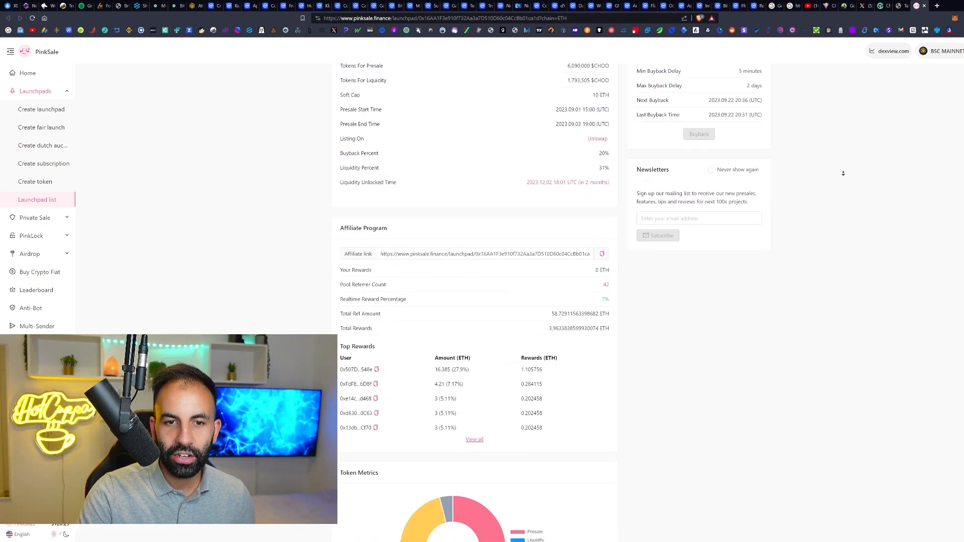
scroll(down, 3)
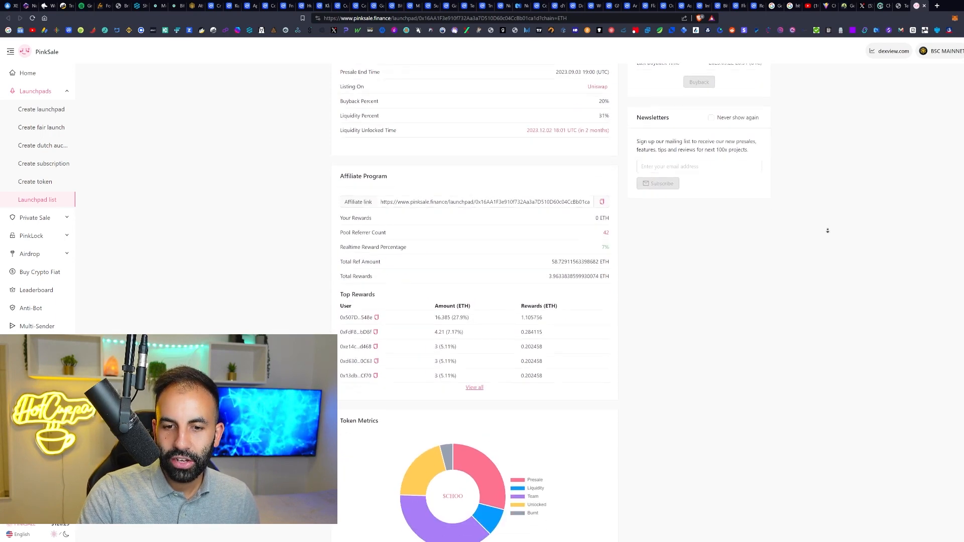
scroll(up, 3)
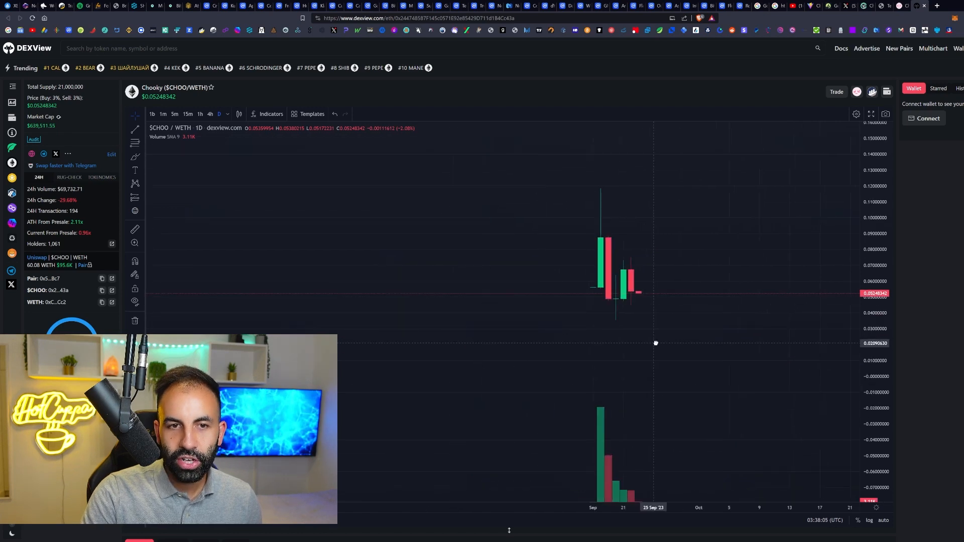
- Switch the $CHOO/WETH chart to the 1h timeframe
click(199, 114)
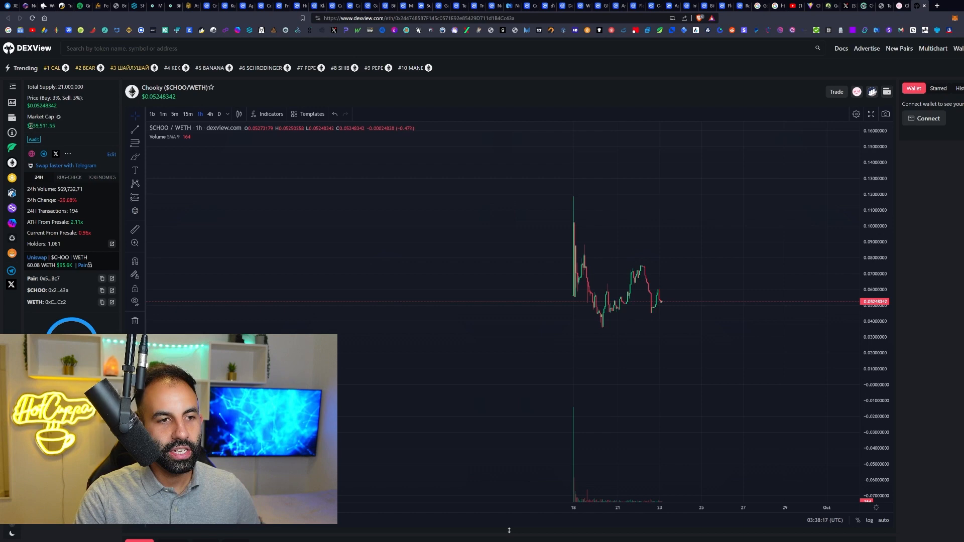
mouse_move(431, 132)
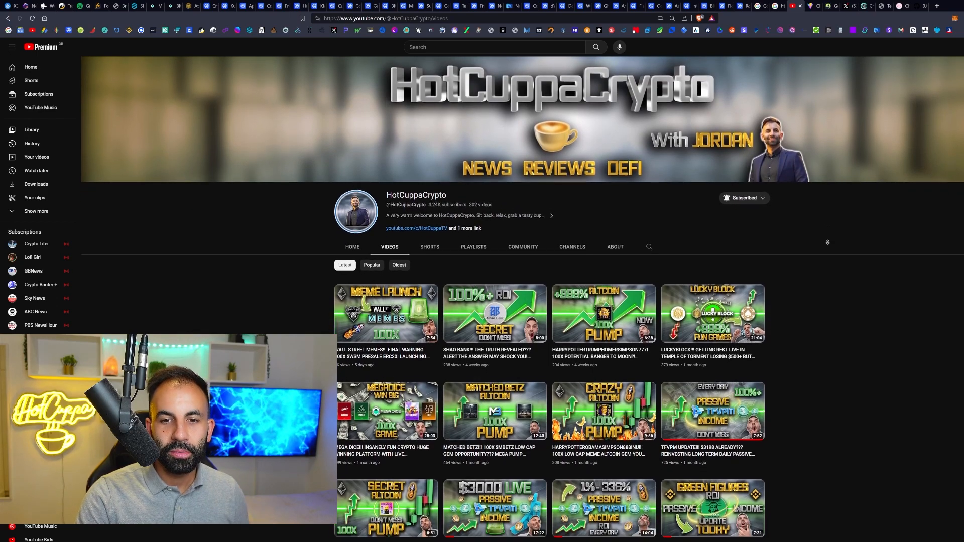
- Scroll through HotCuppaCrypto's latest uploads on the channel's Videos tab
scroll(down, 3)
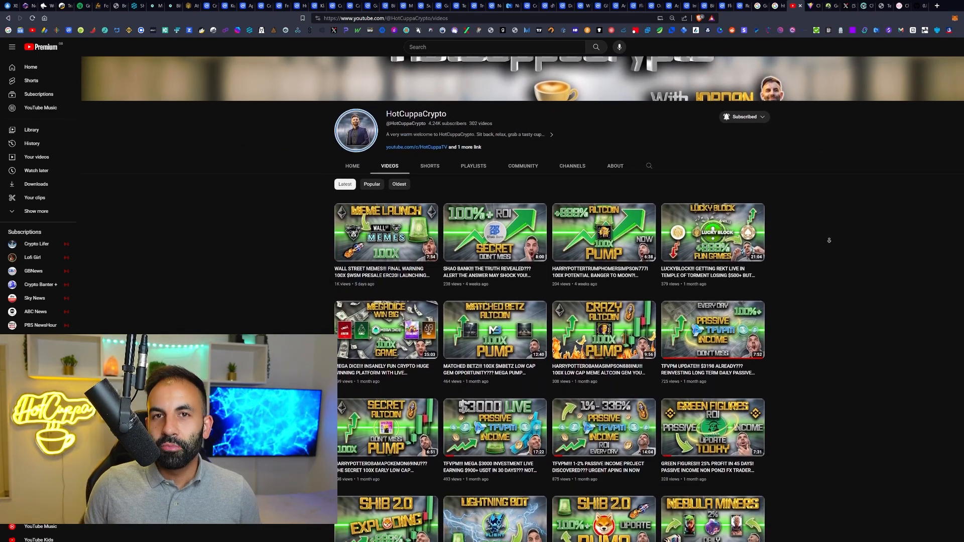
scroll(down, 3)
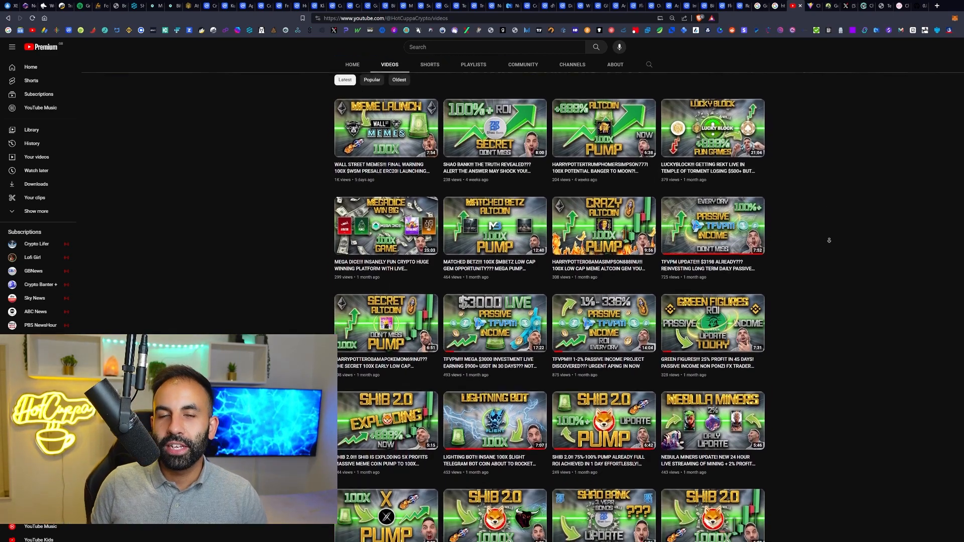
scroll(down, 3)
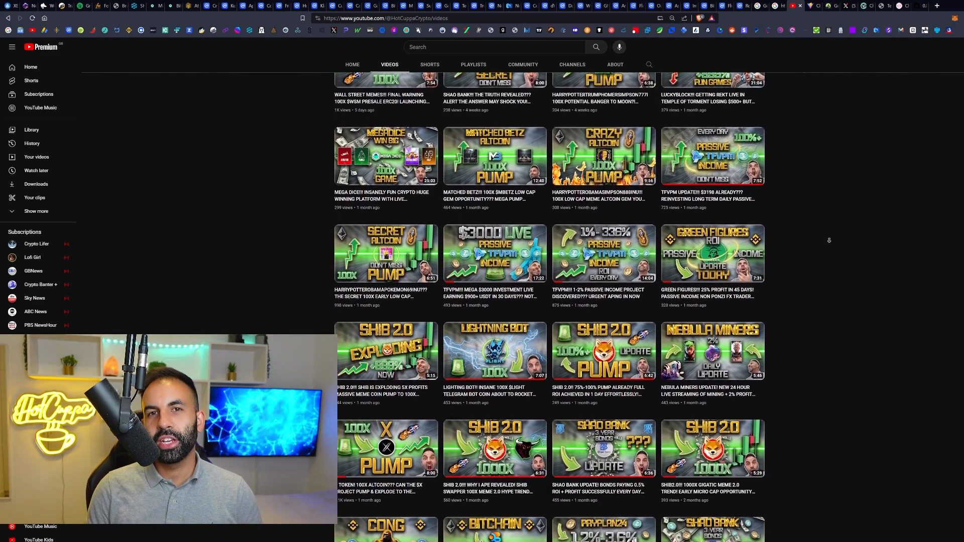